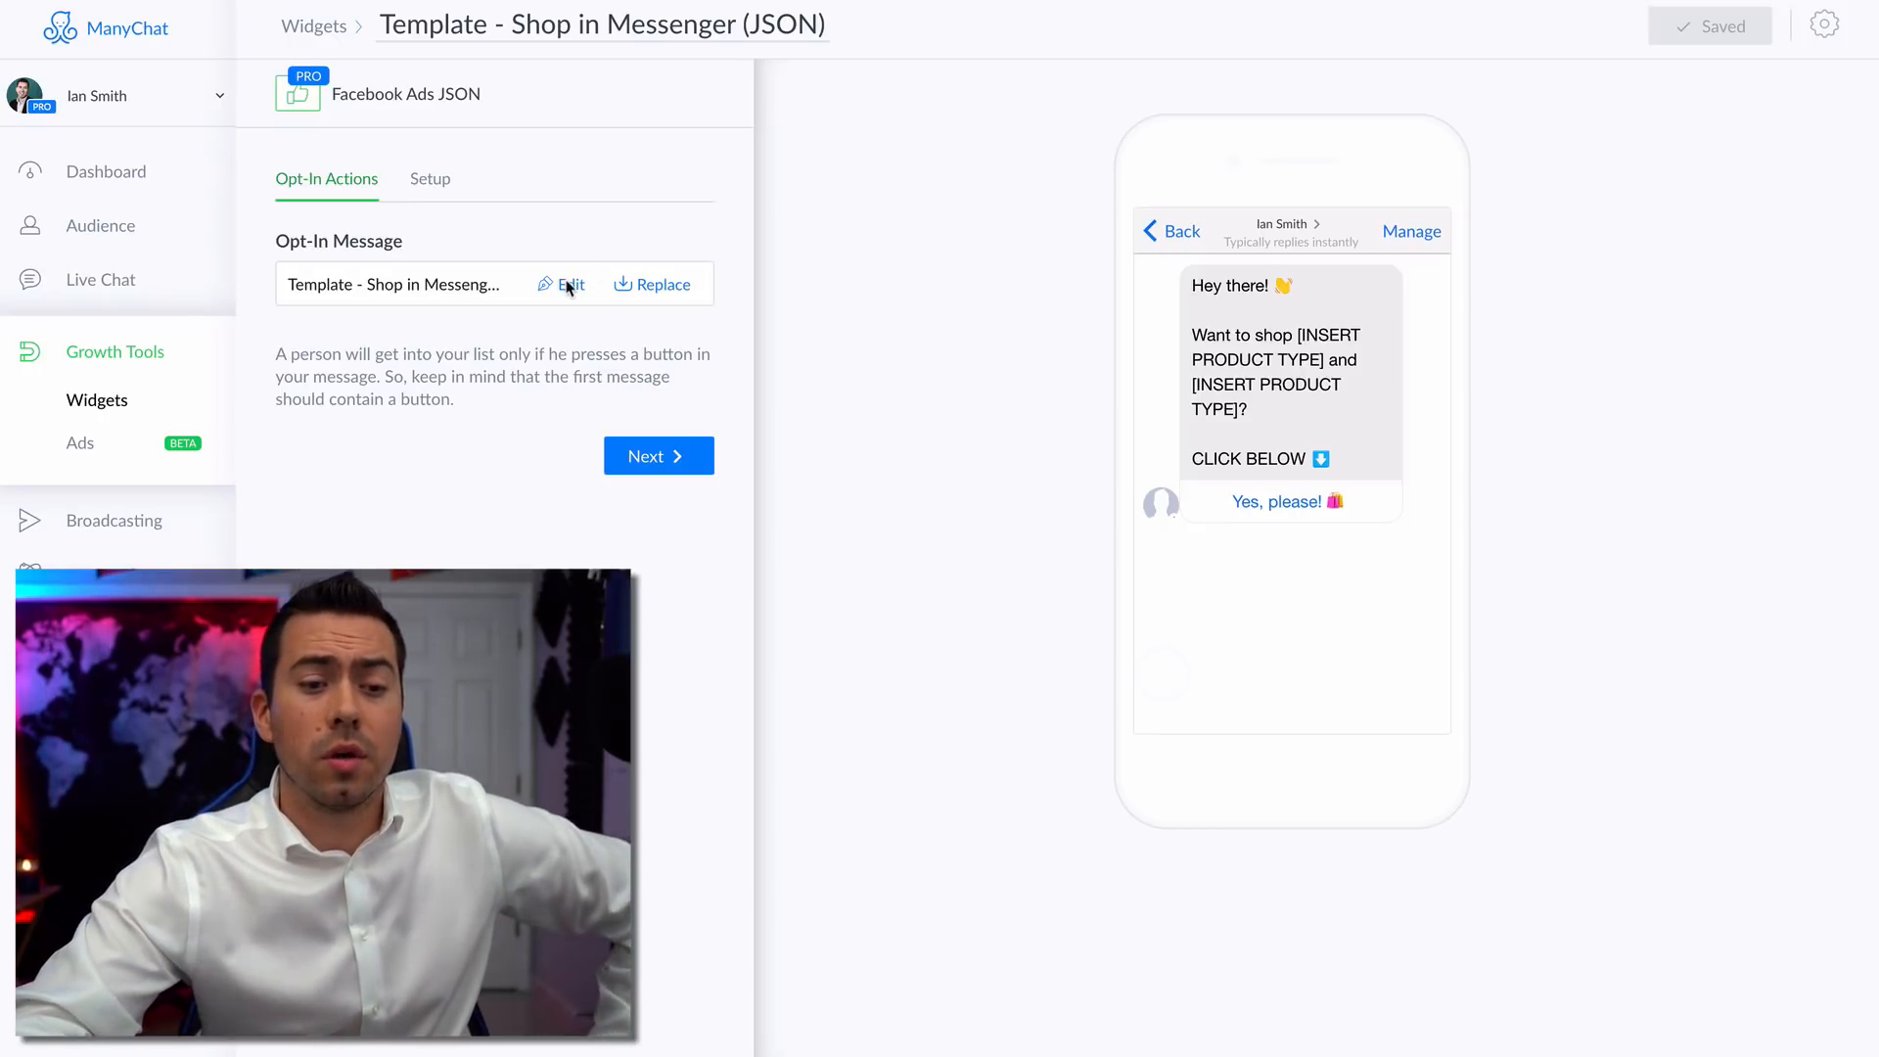
Edit the opt-in message and reveal the Yes, please! button's Start another Flow action.
left_click(571, 283)
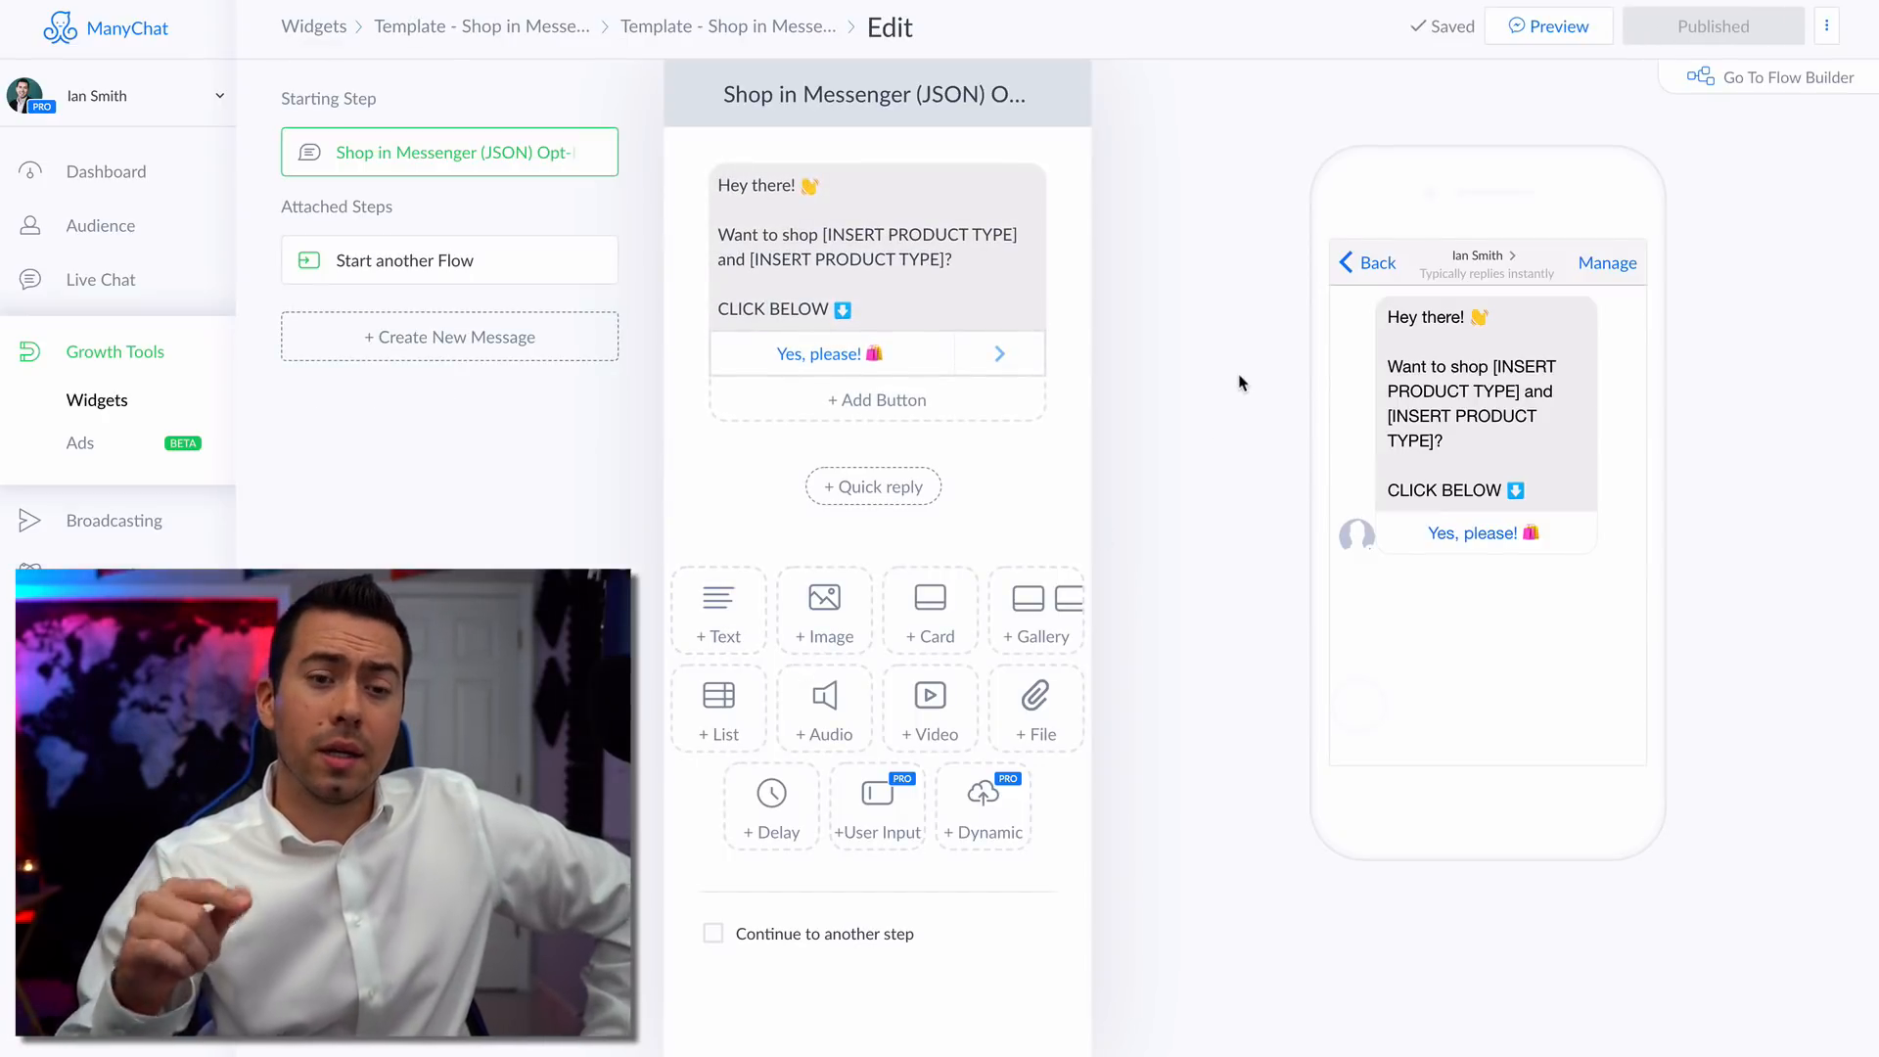
left_click(845, 242)
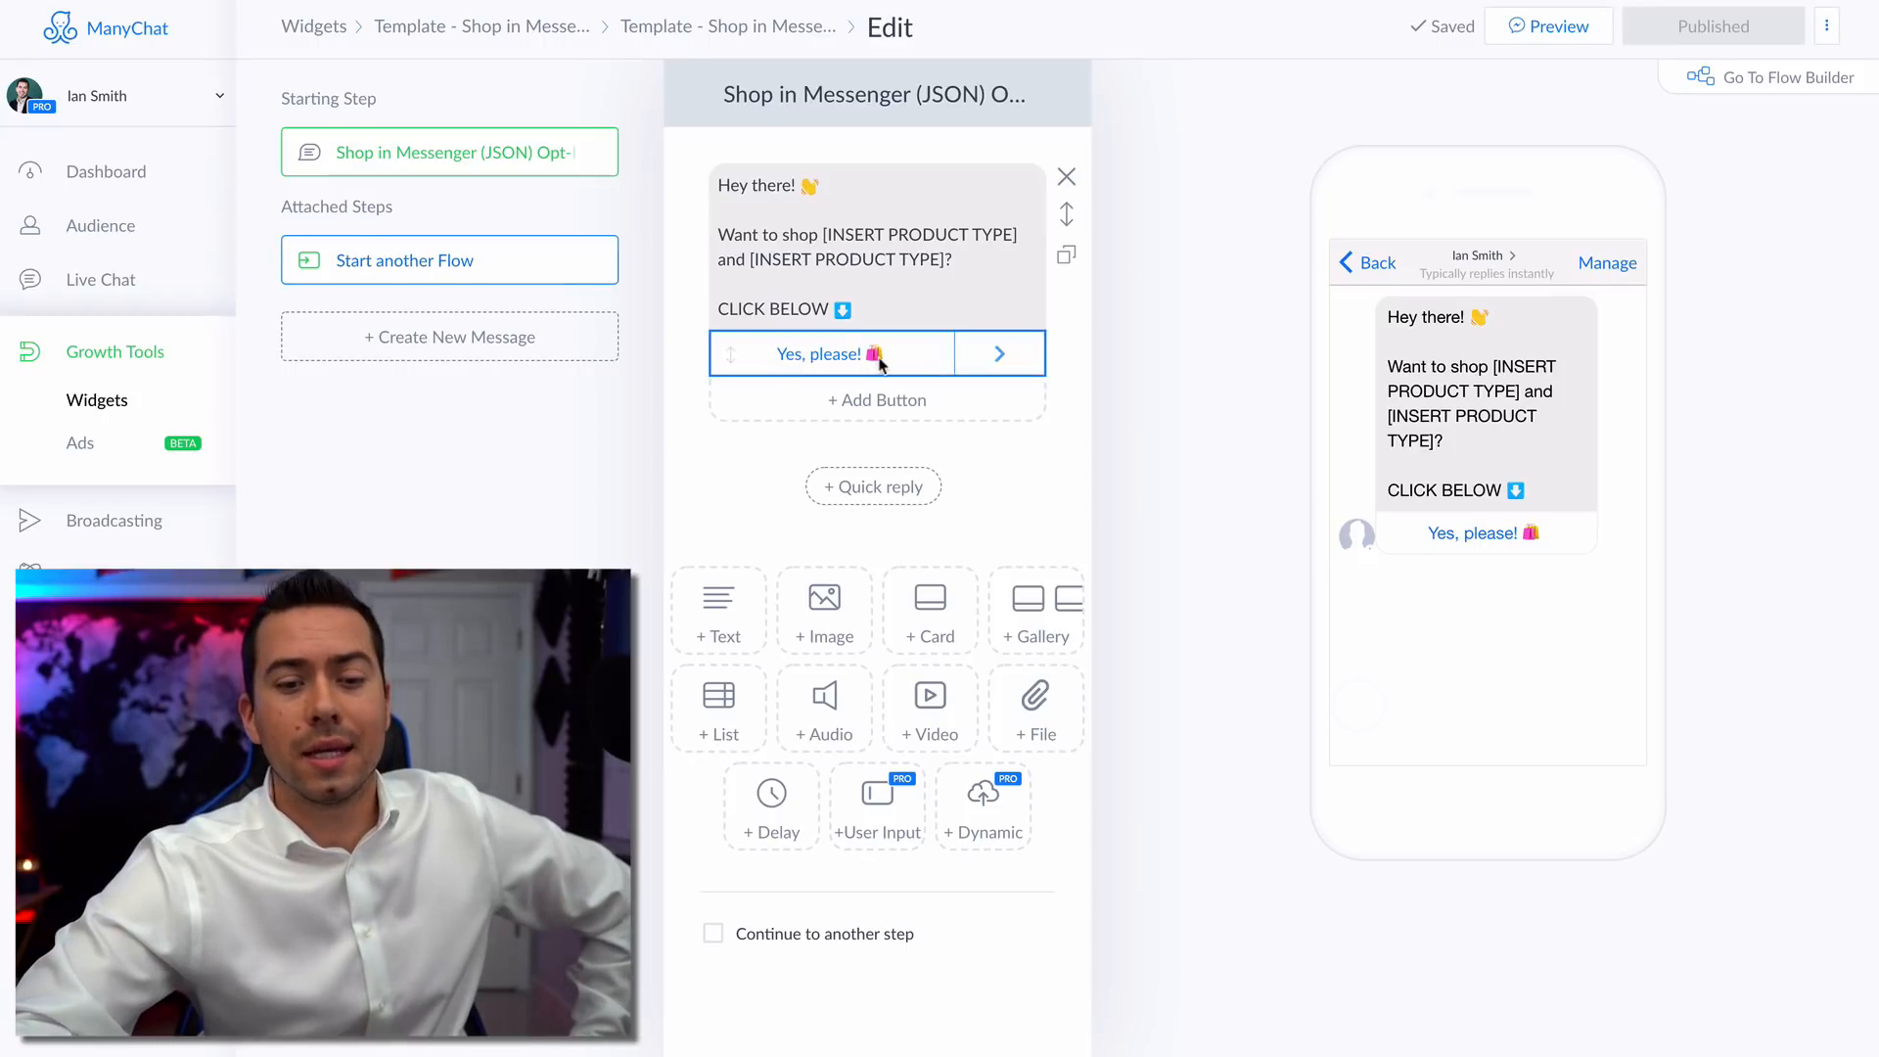
left_click(448, 260)
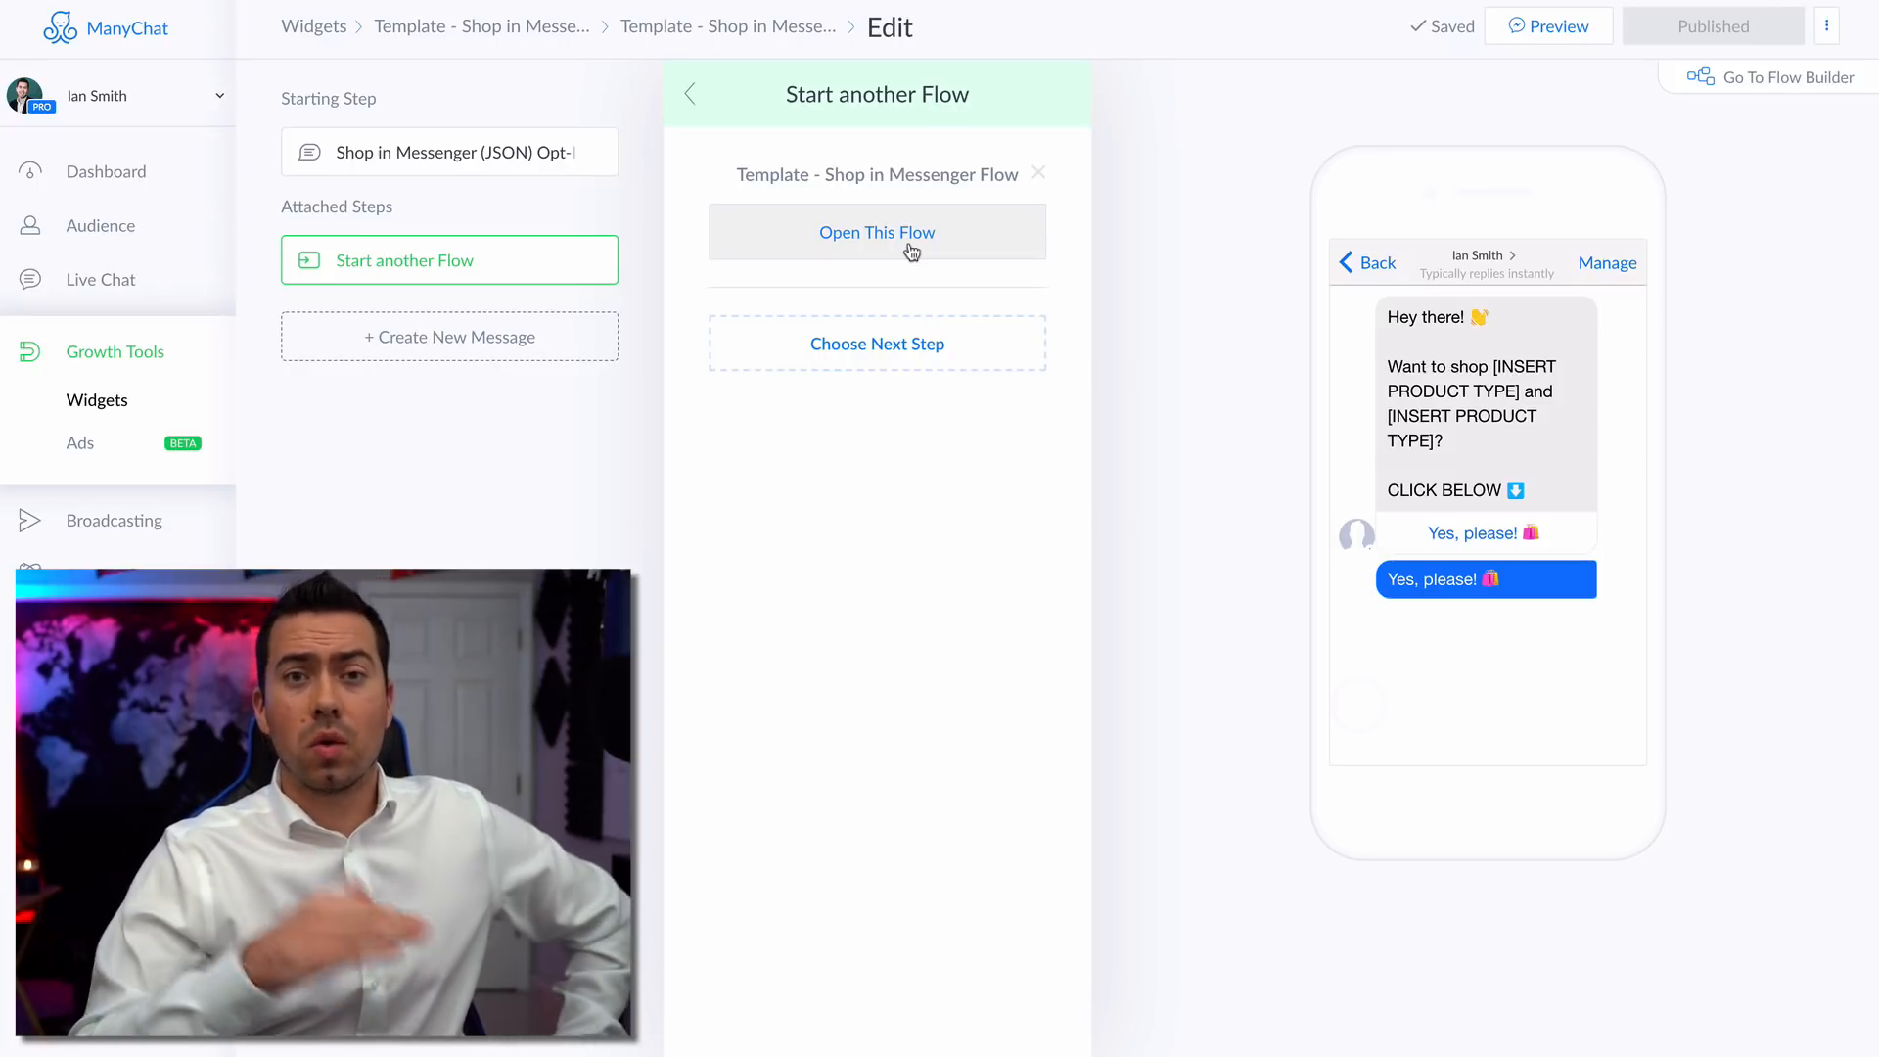
Enter the linked Shop in Messenger flow, view its Shopping Flow starting step and switch to edit mode.
left_click(877, 231)
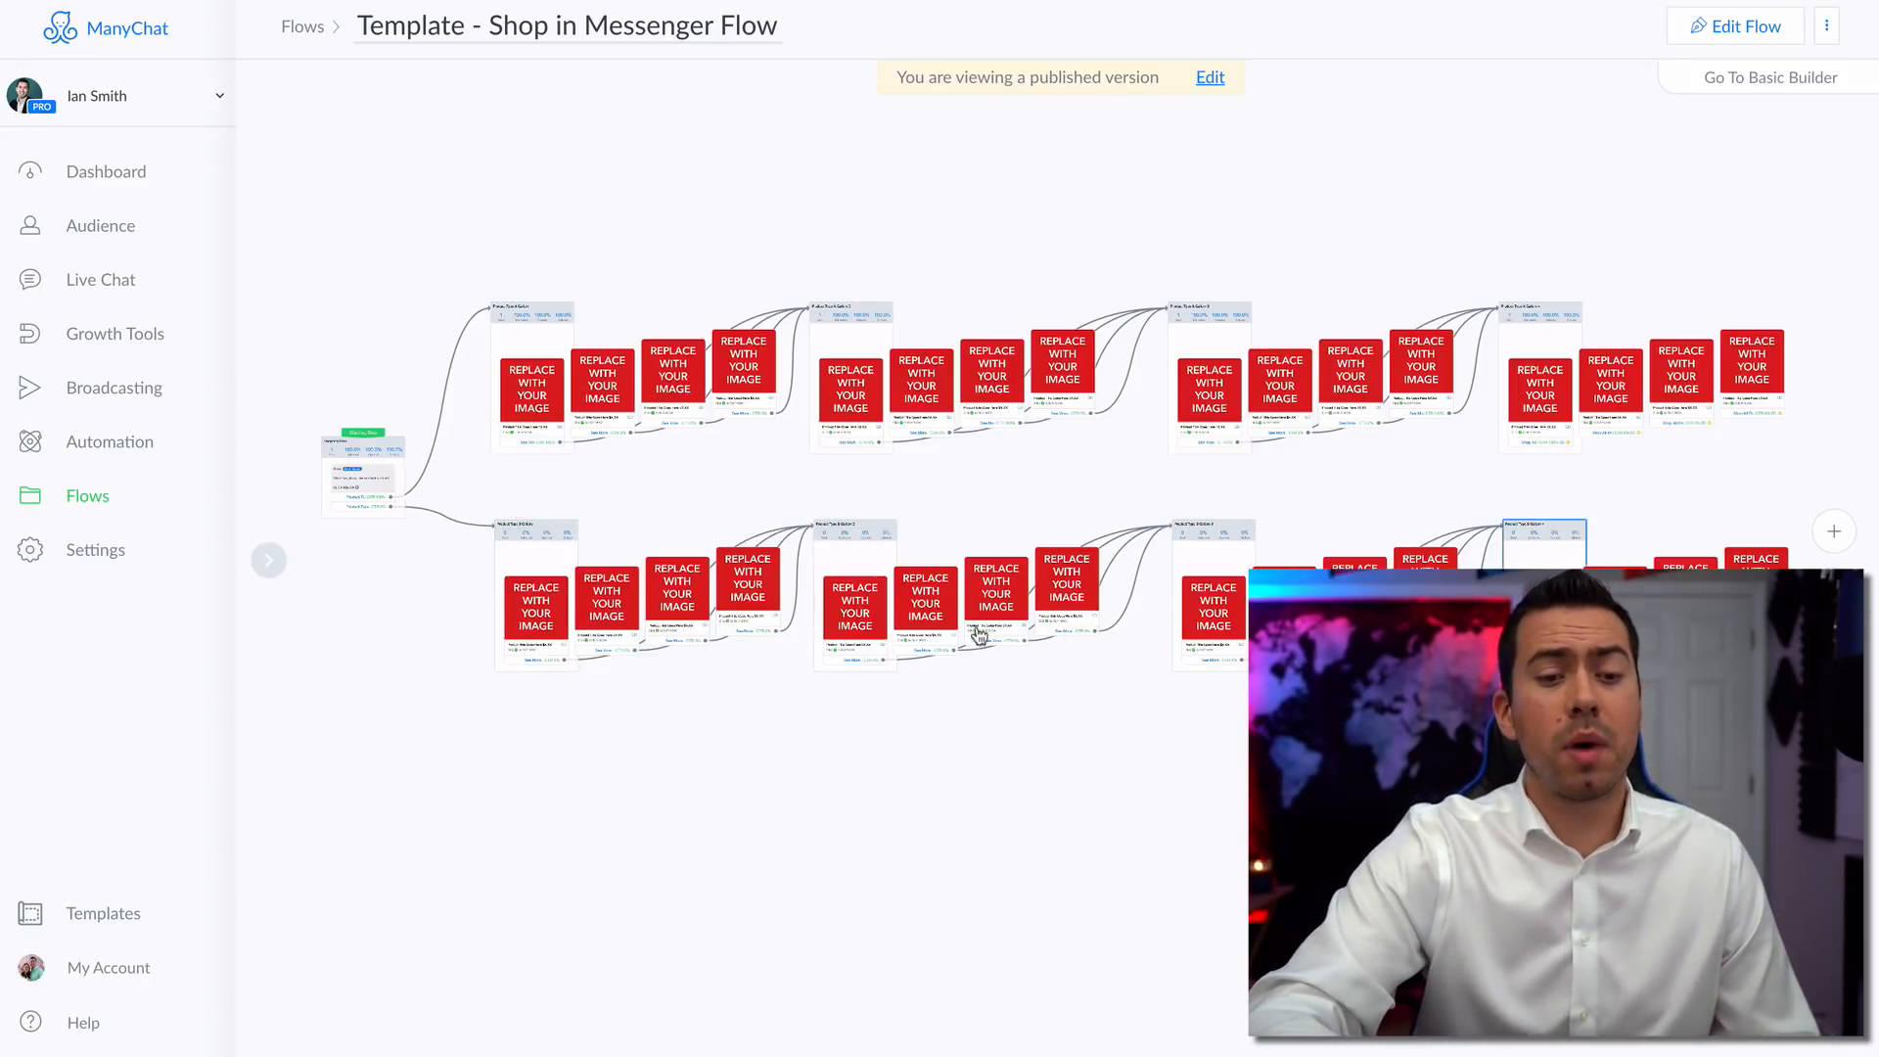
left_click(534, 591)
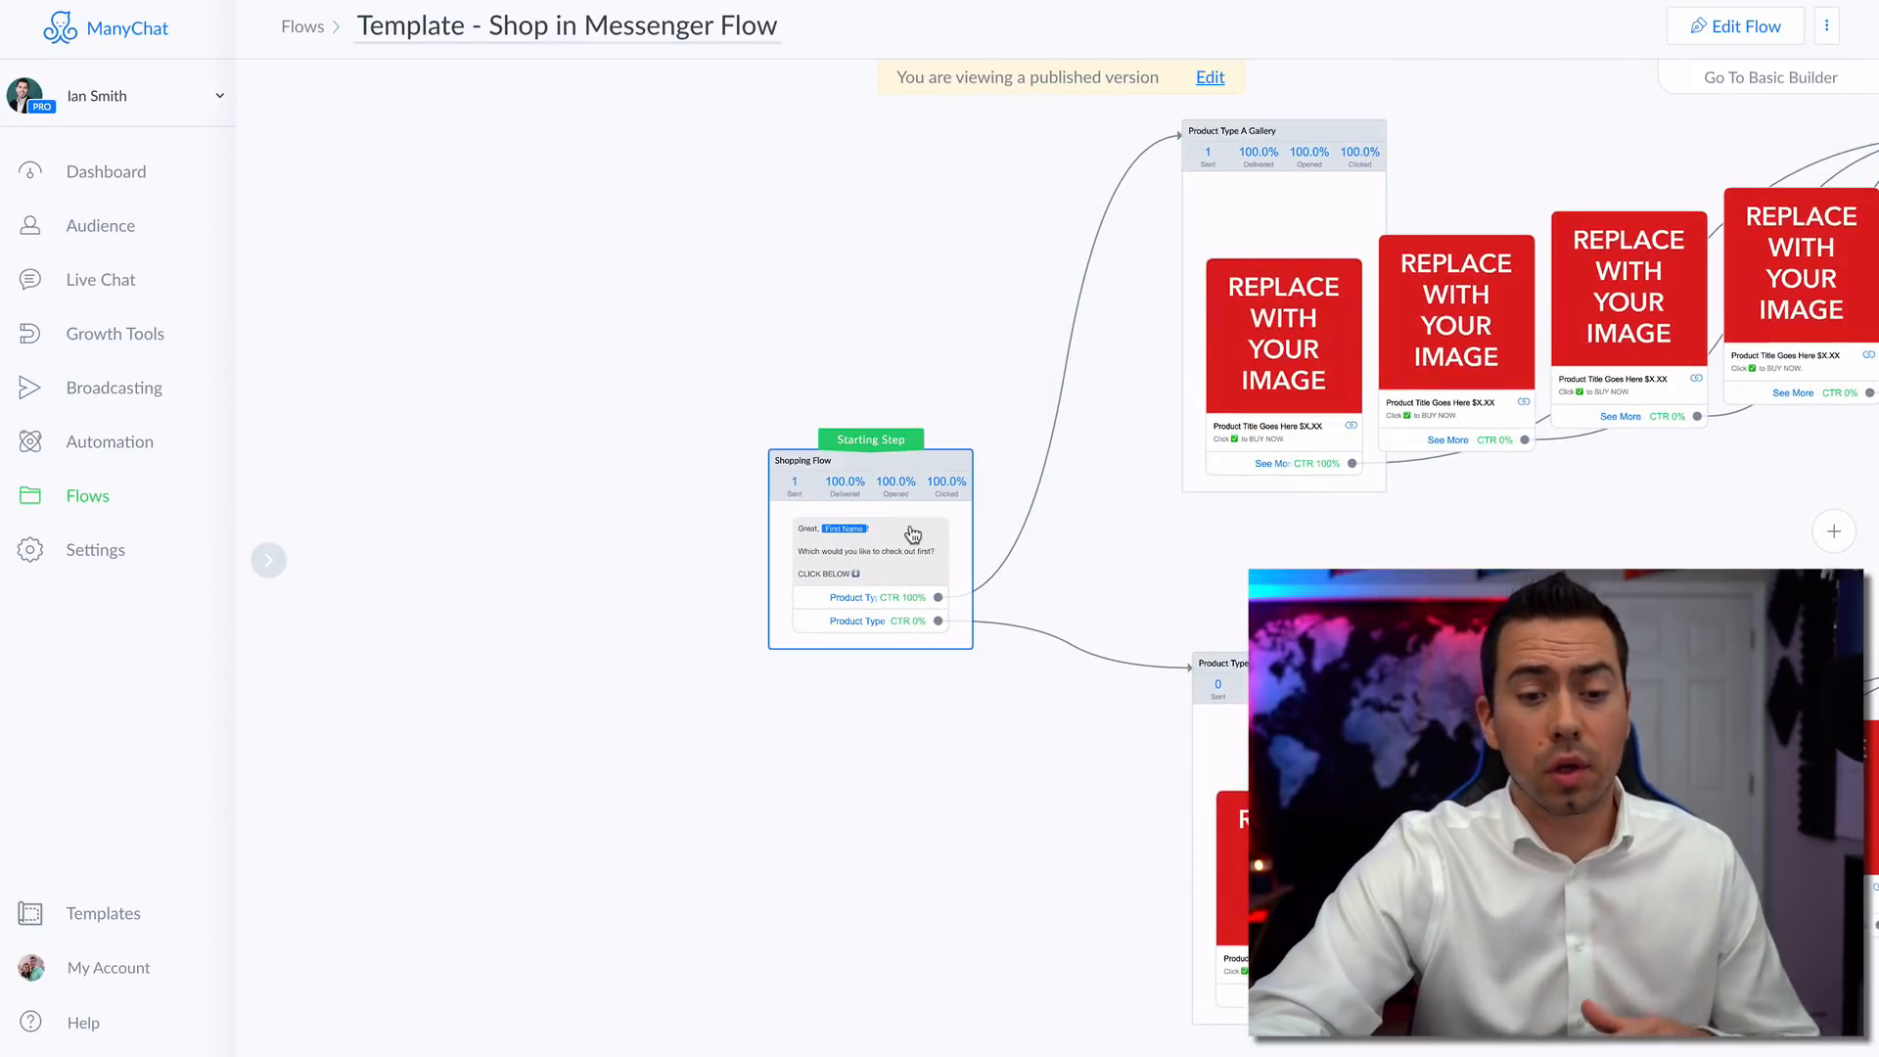
left_click(869, 550)
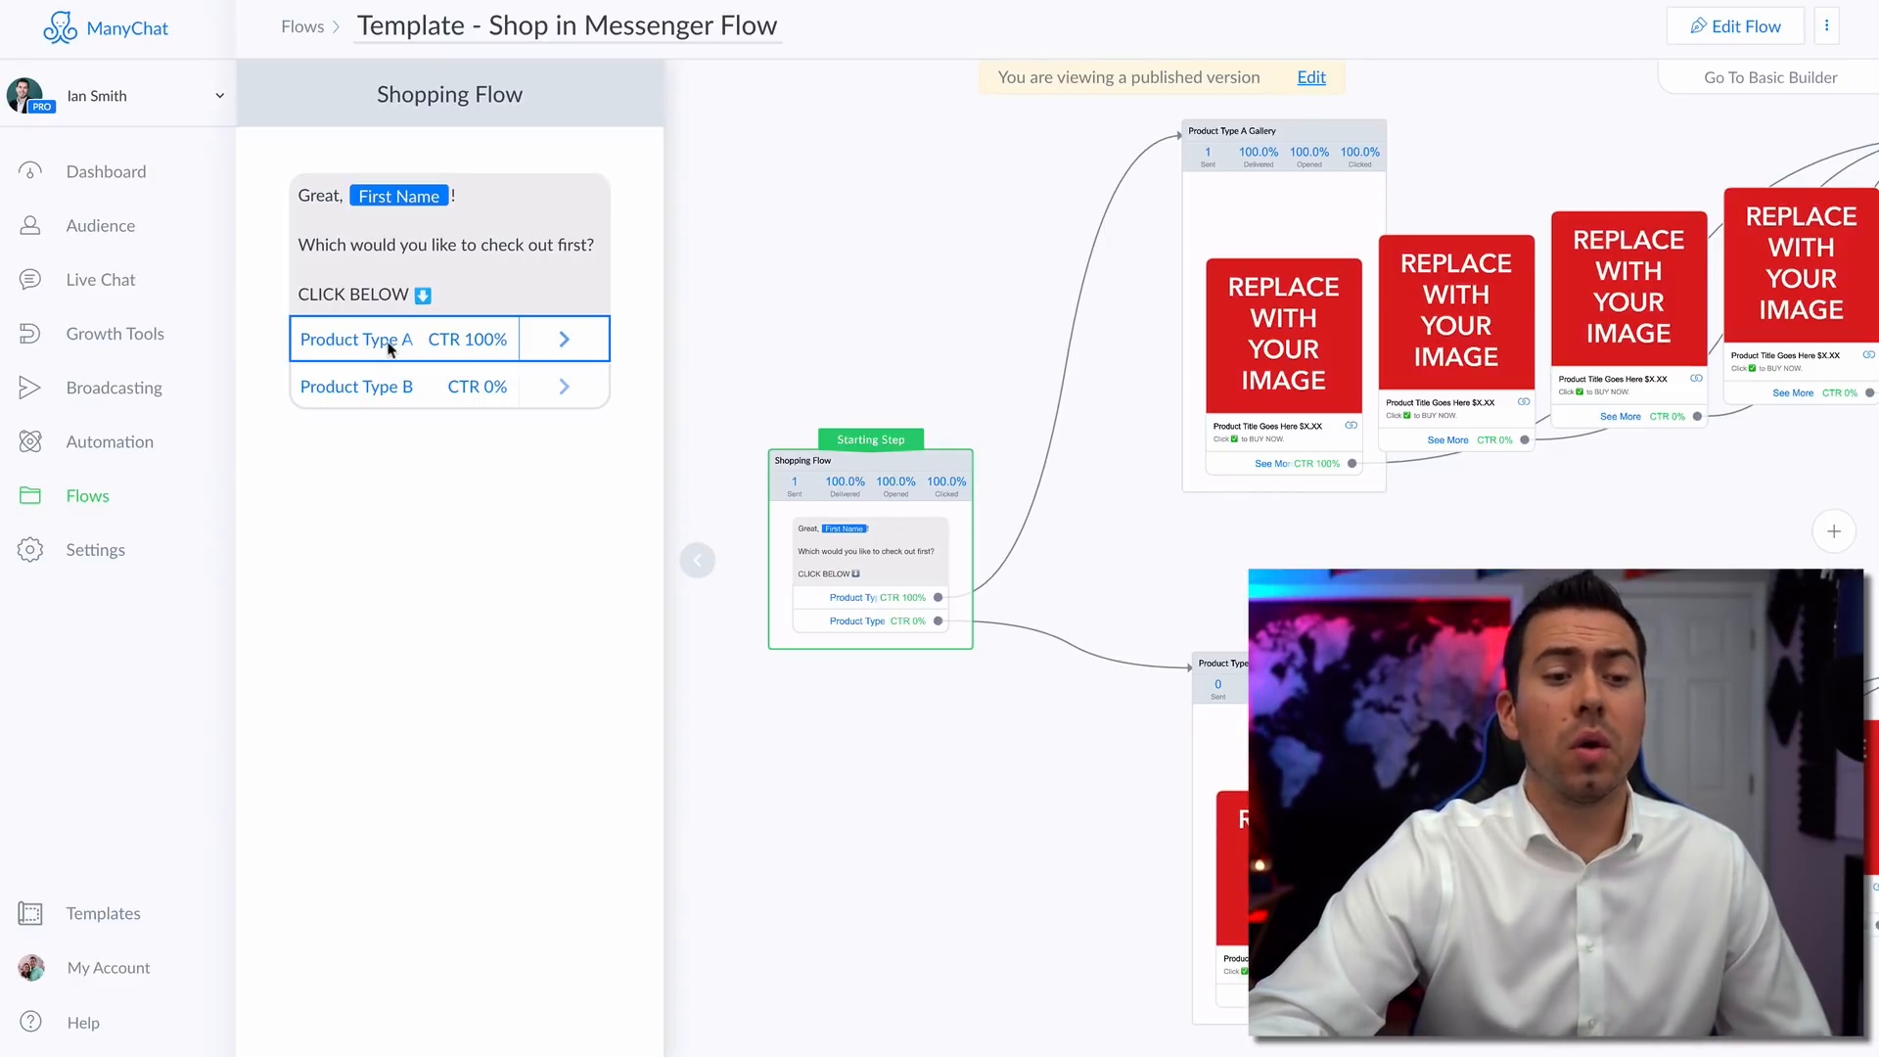
mouse_move(462, 350)
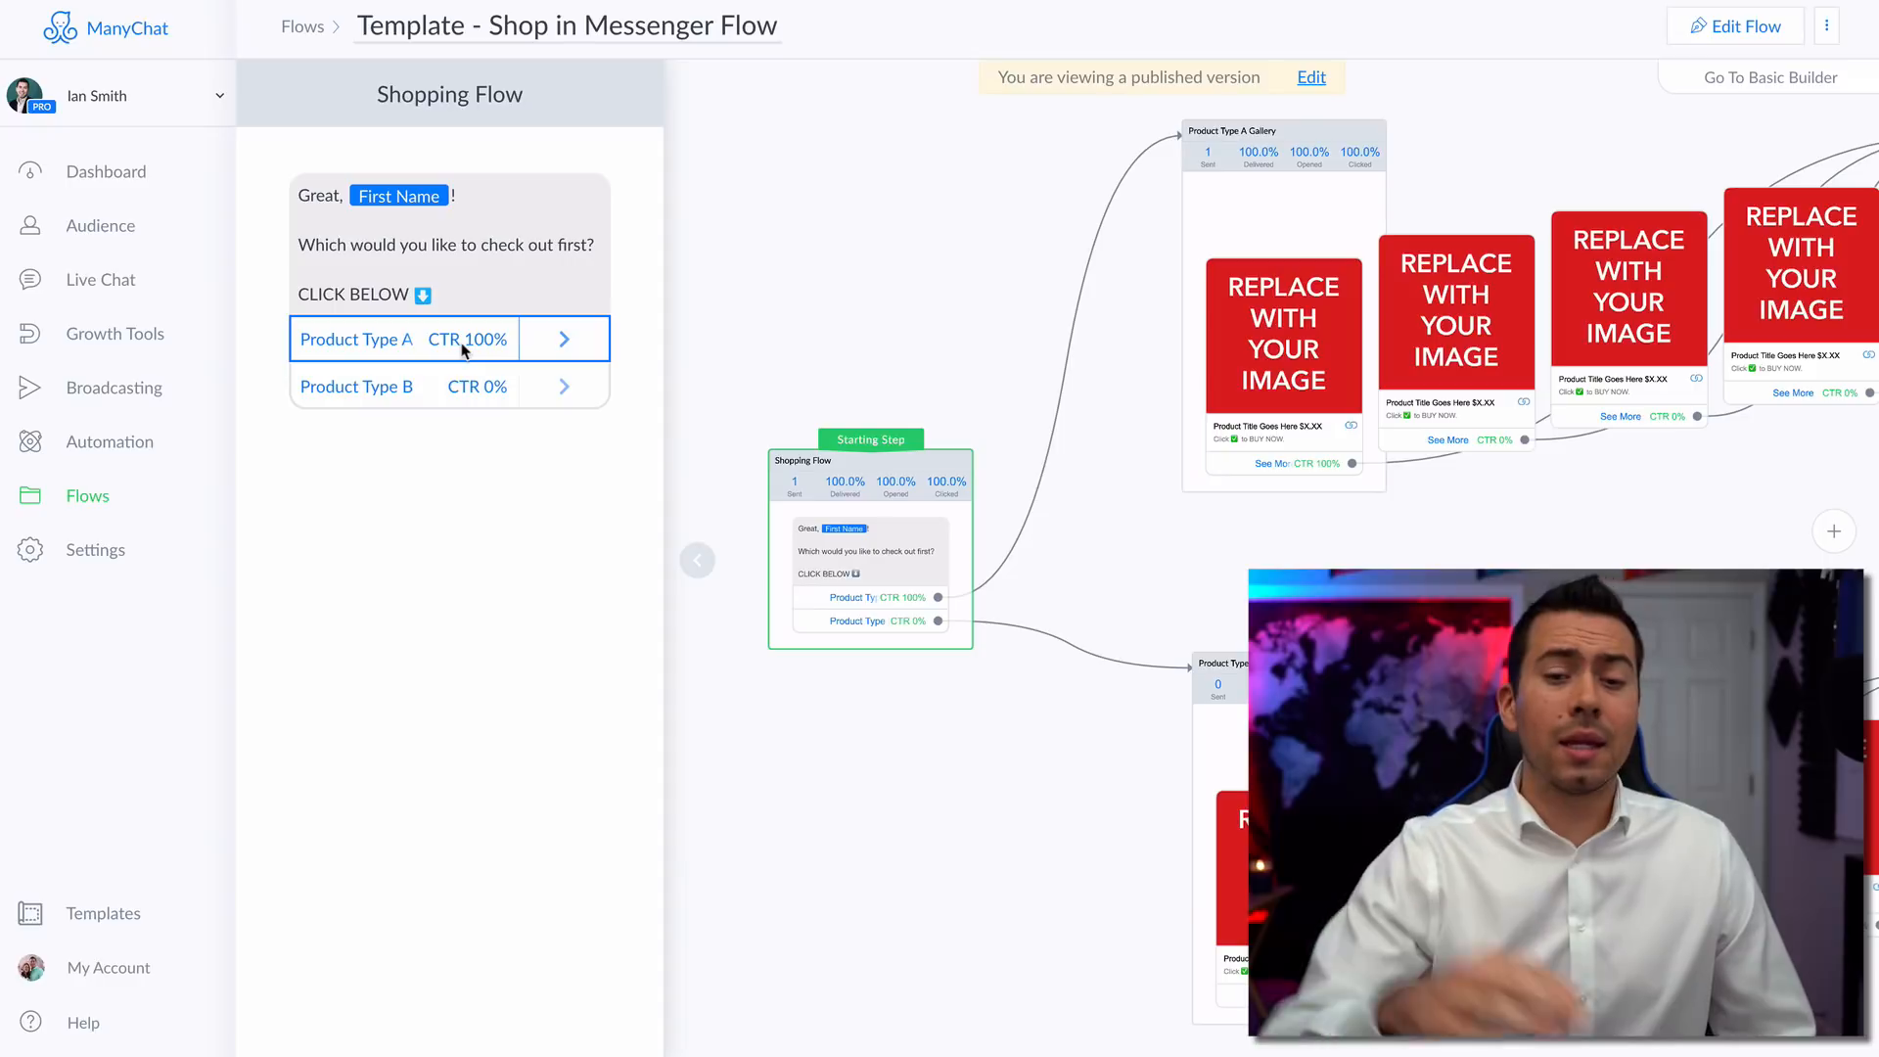
left_click(1744, 27)
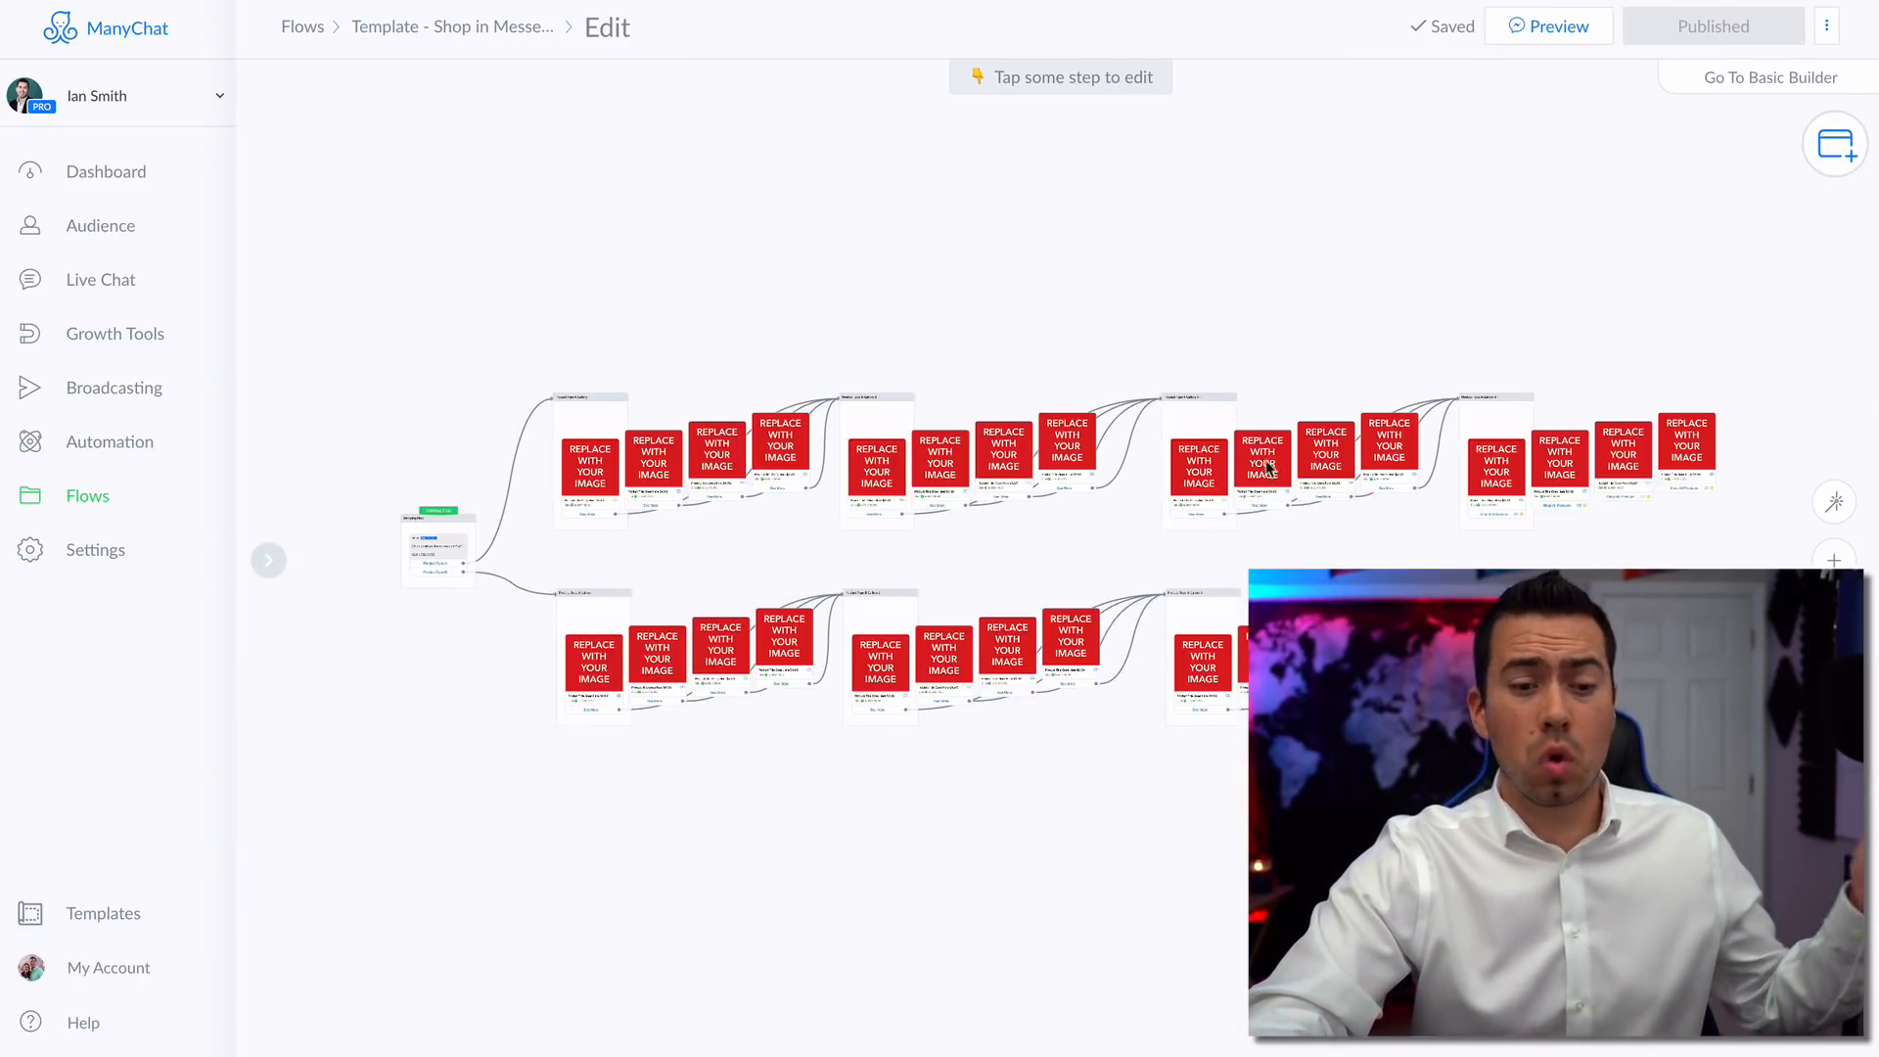
Follow Product Type A from the starting step to its gallery, review a card's link field, then continue via See More to Gallery 2.
left_click(439, 548)
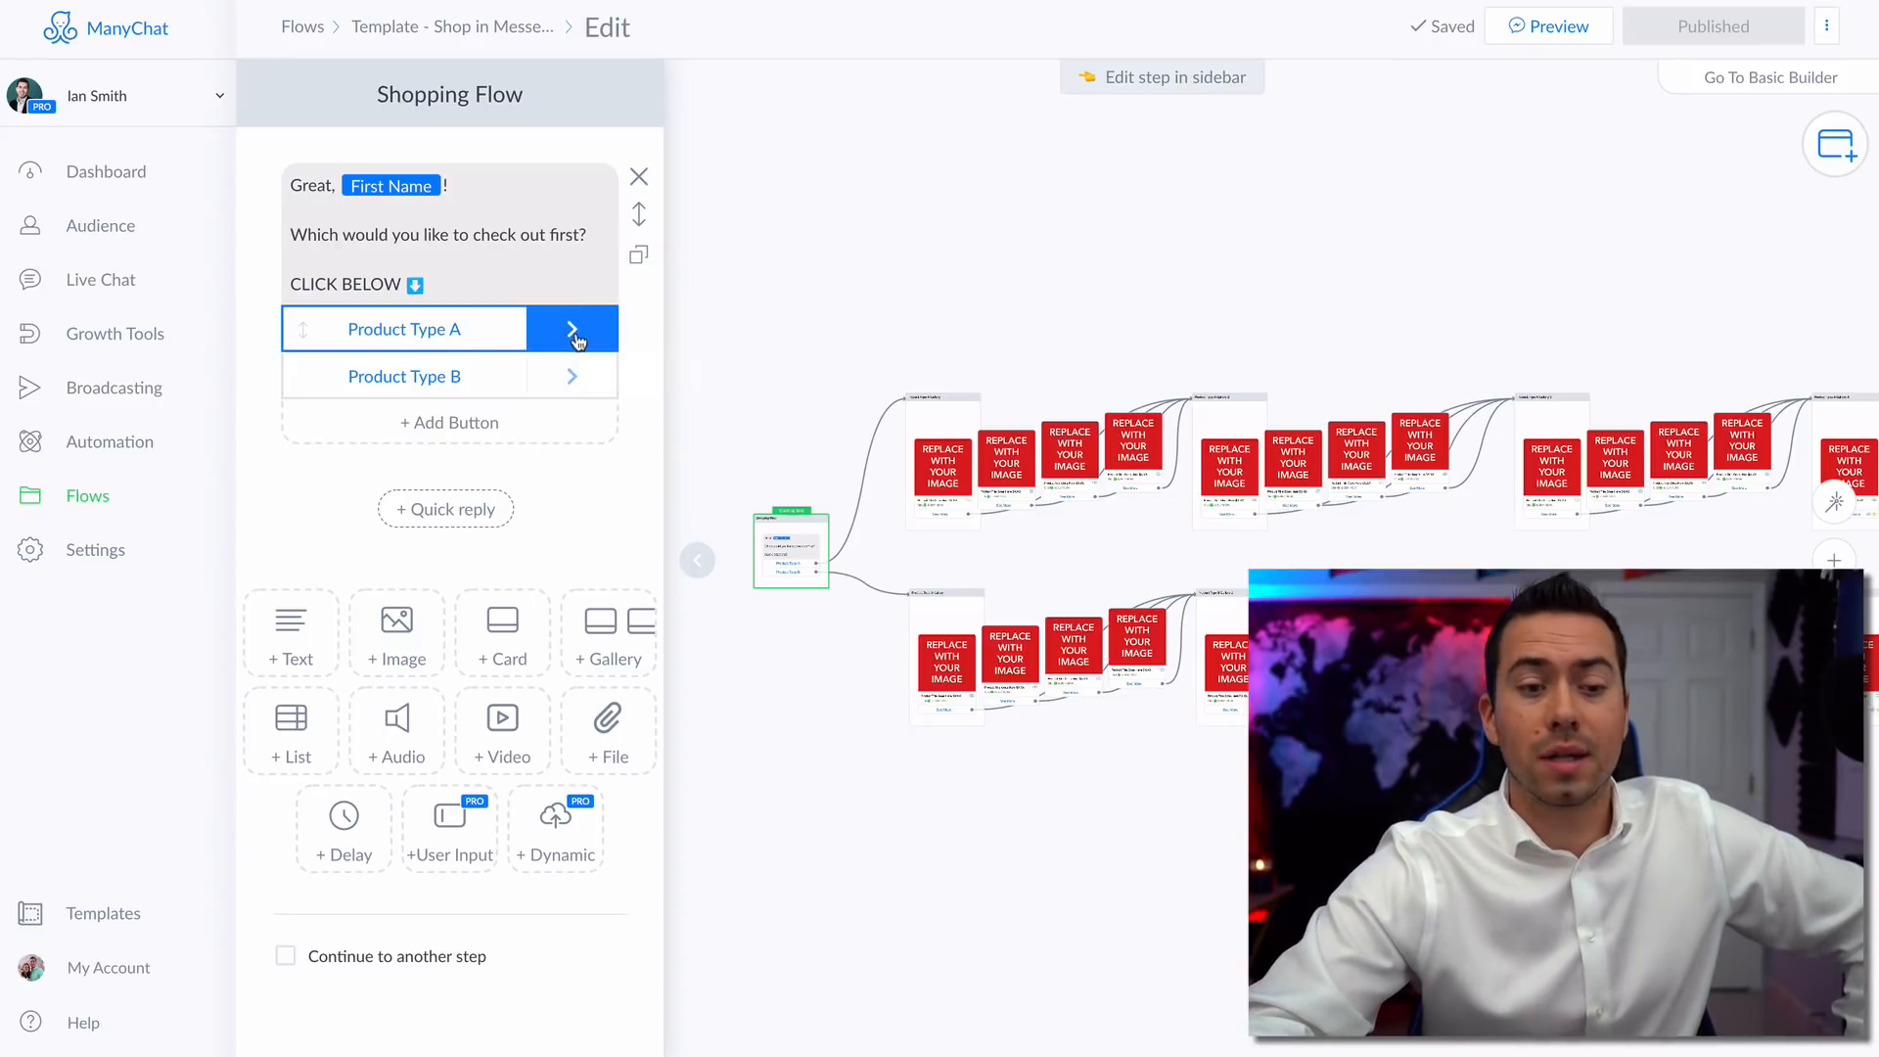
left_click(571, 329)
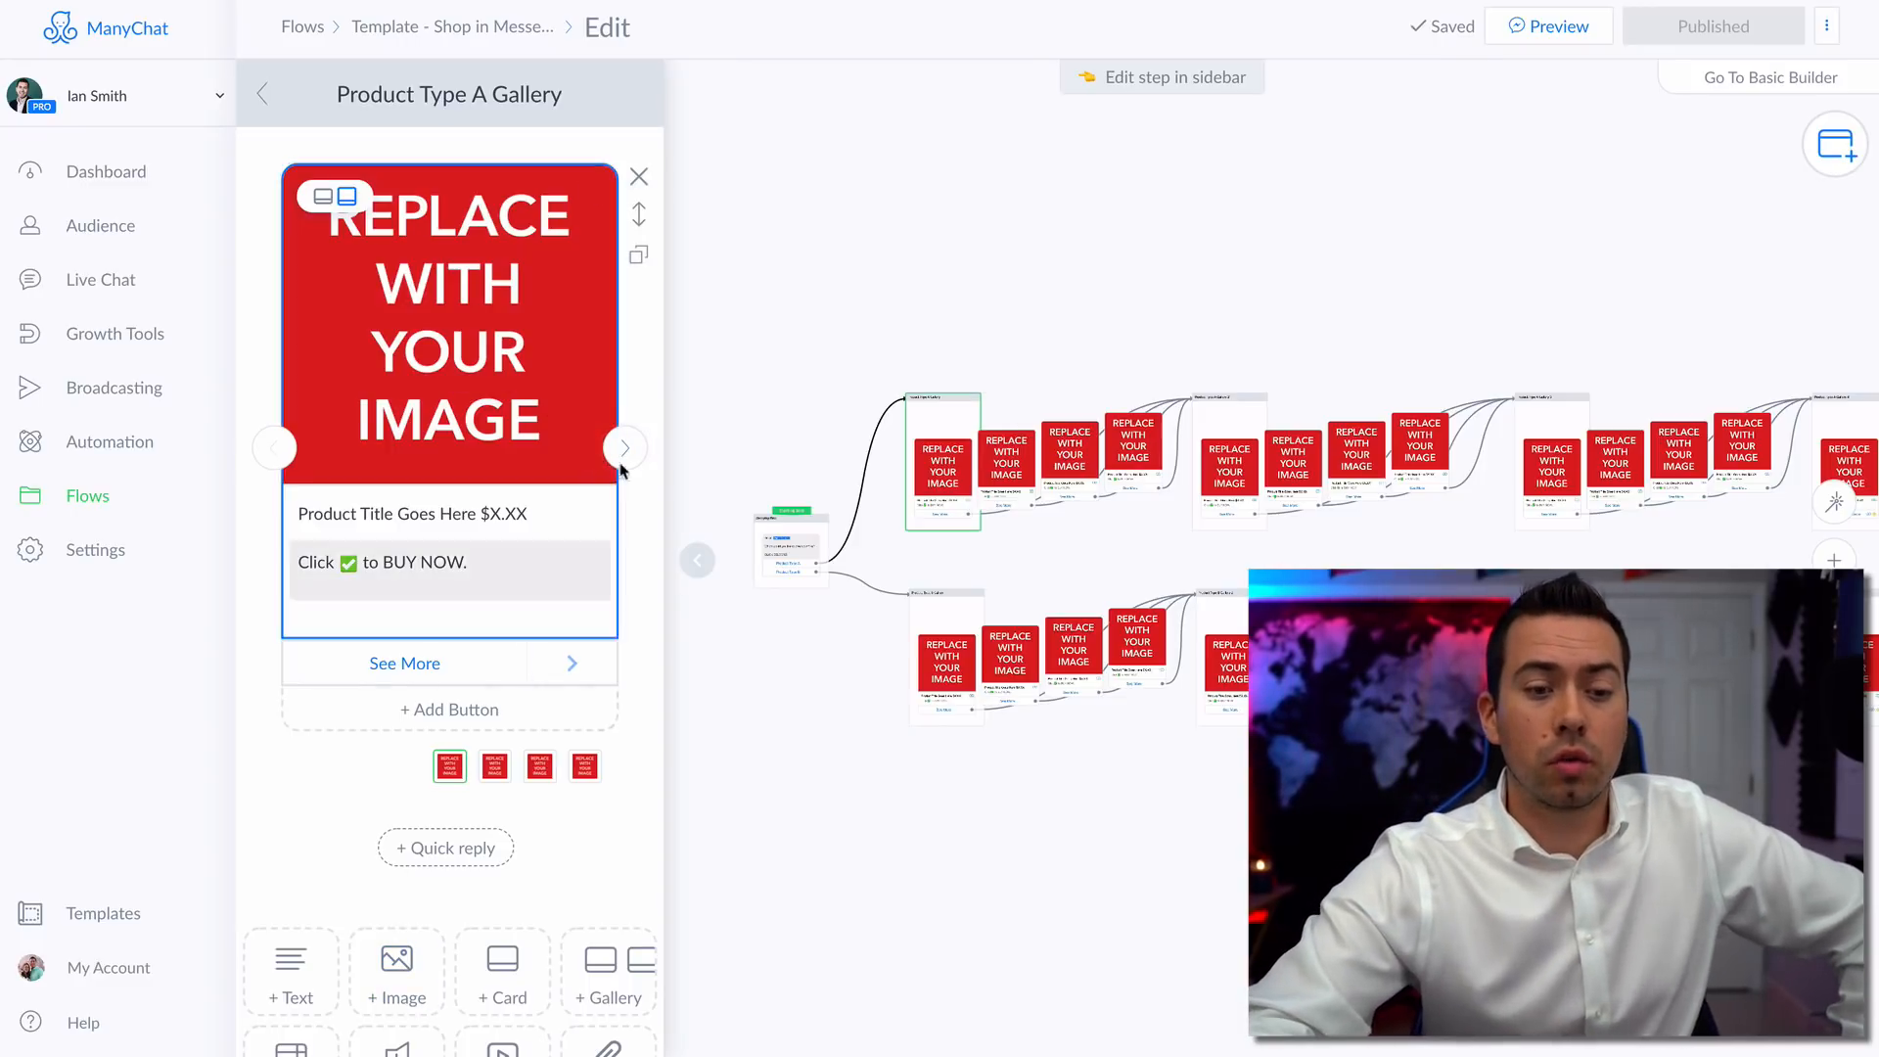
left_click(360, 512)
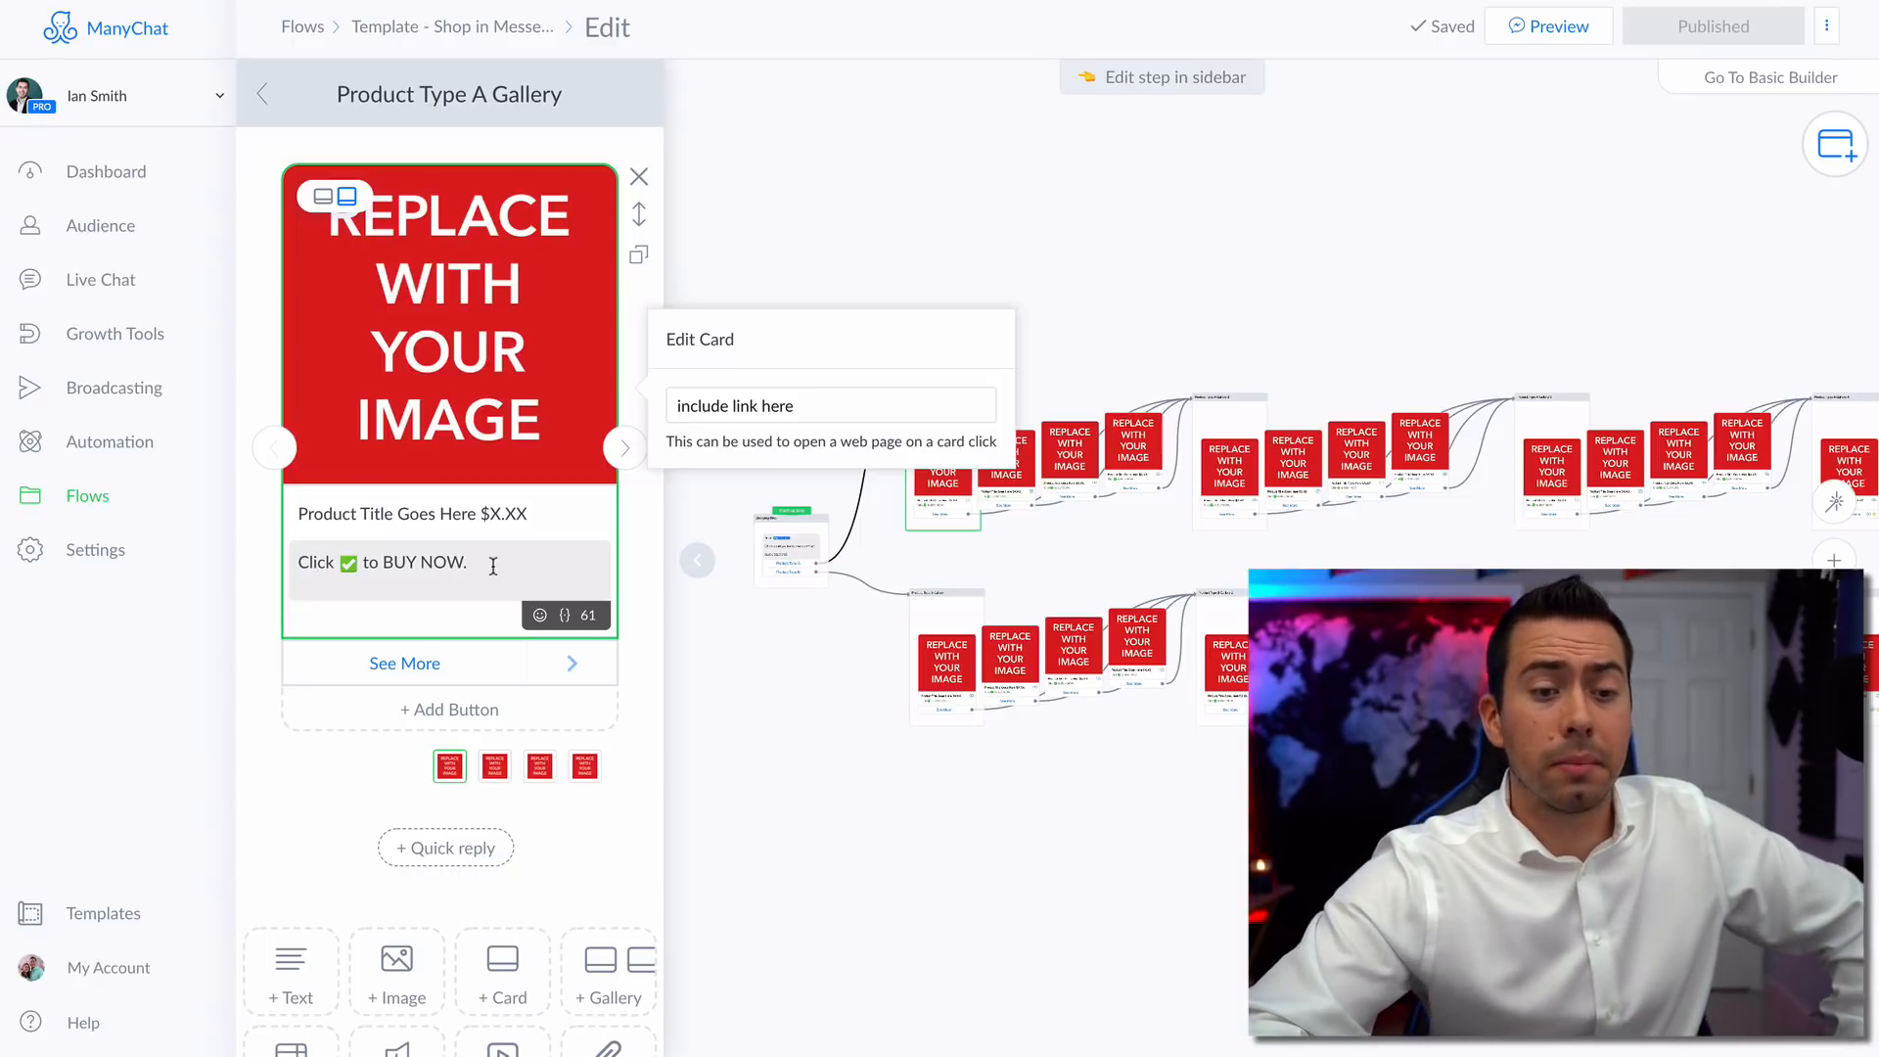
left_click(830, 405)
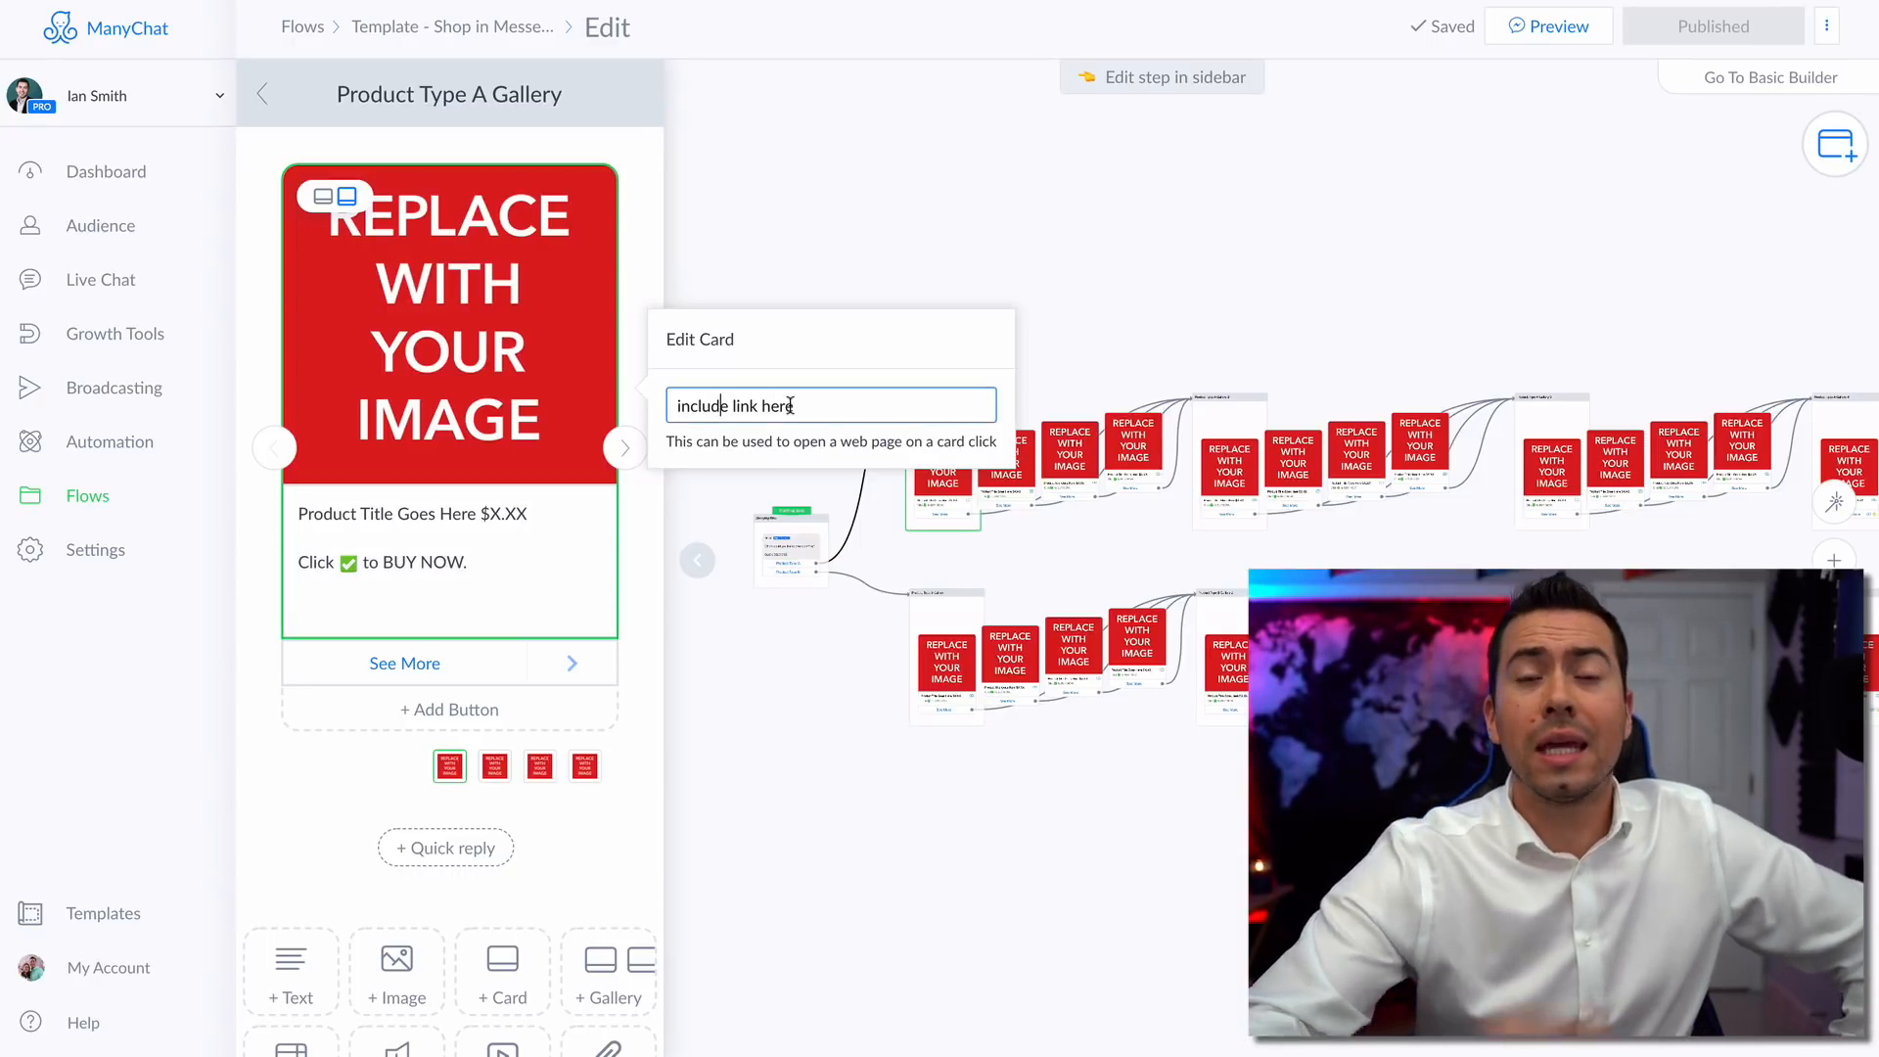
mouse_move(562, 422)
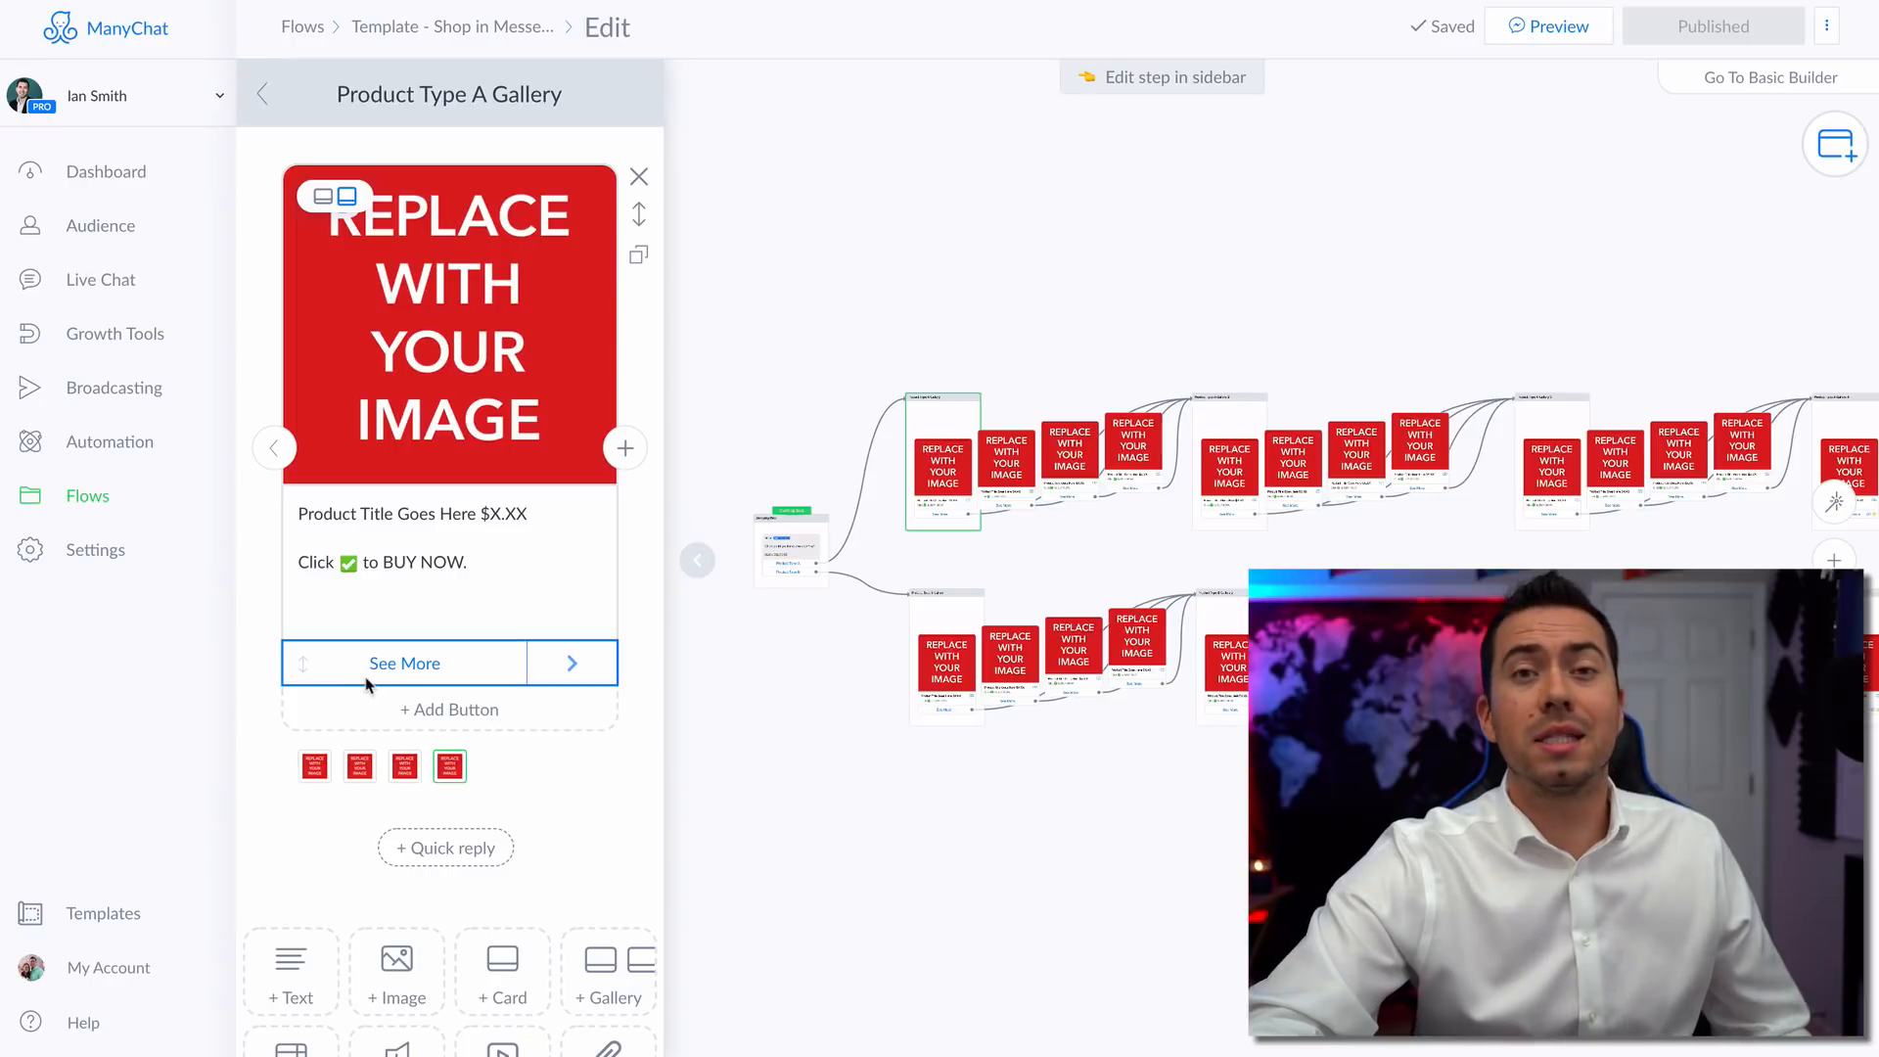
left_click(403, 661)
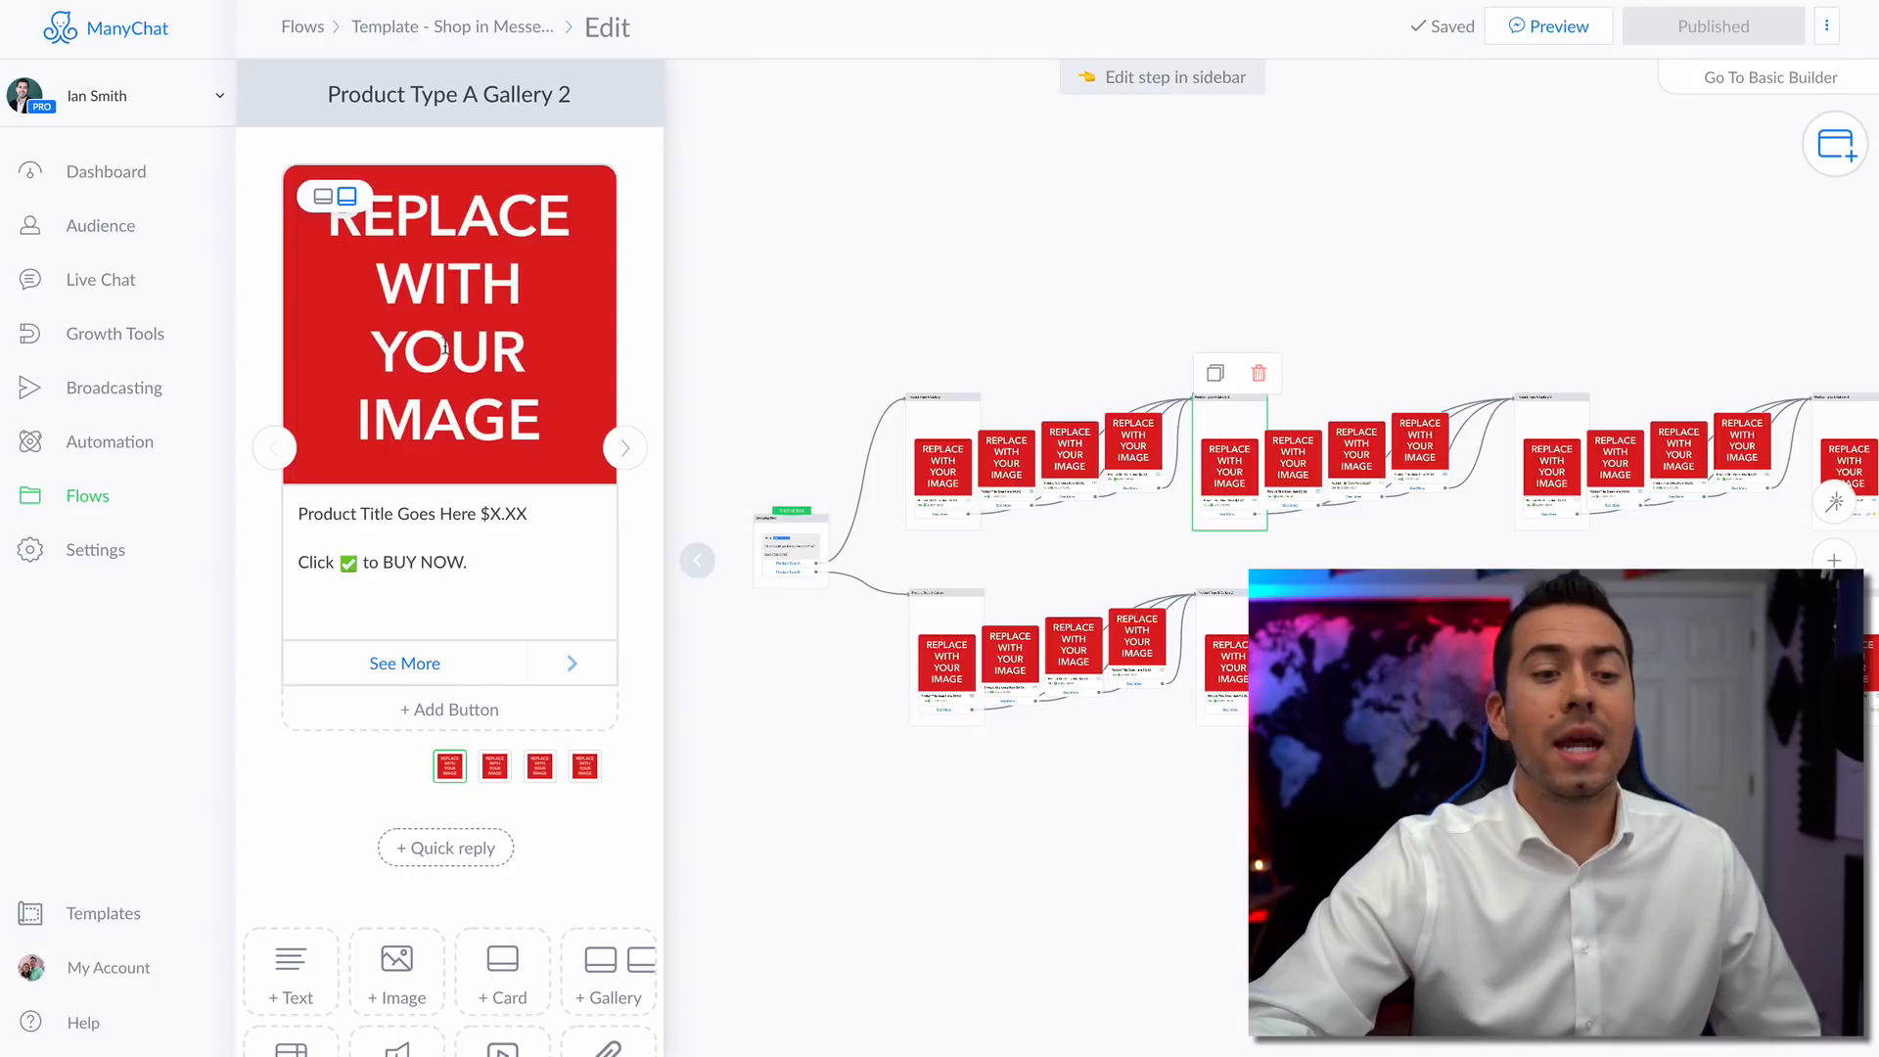
Review the third Product Type A gallery's card link, then select the Product Type A Gallery 4 step on the canvas.
left_click(448, 348)
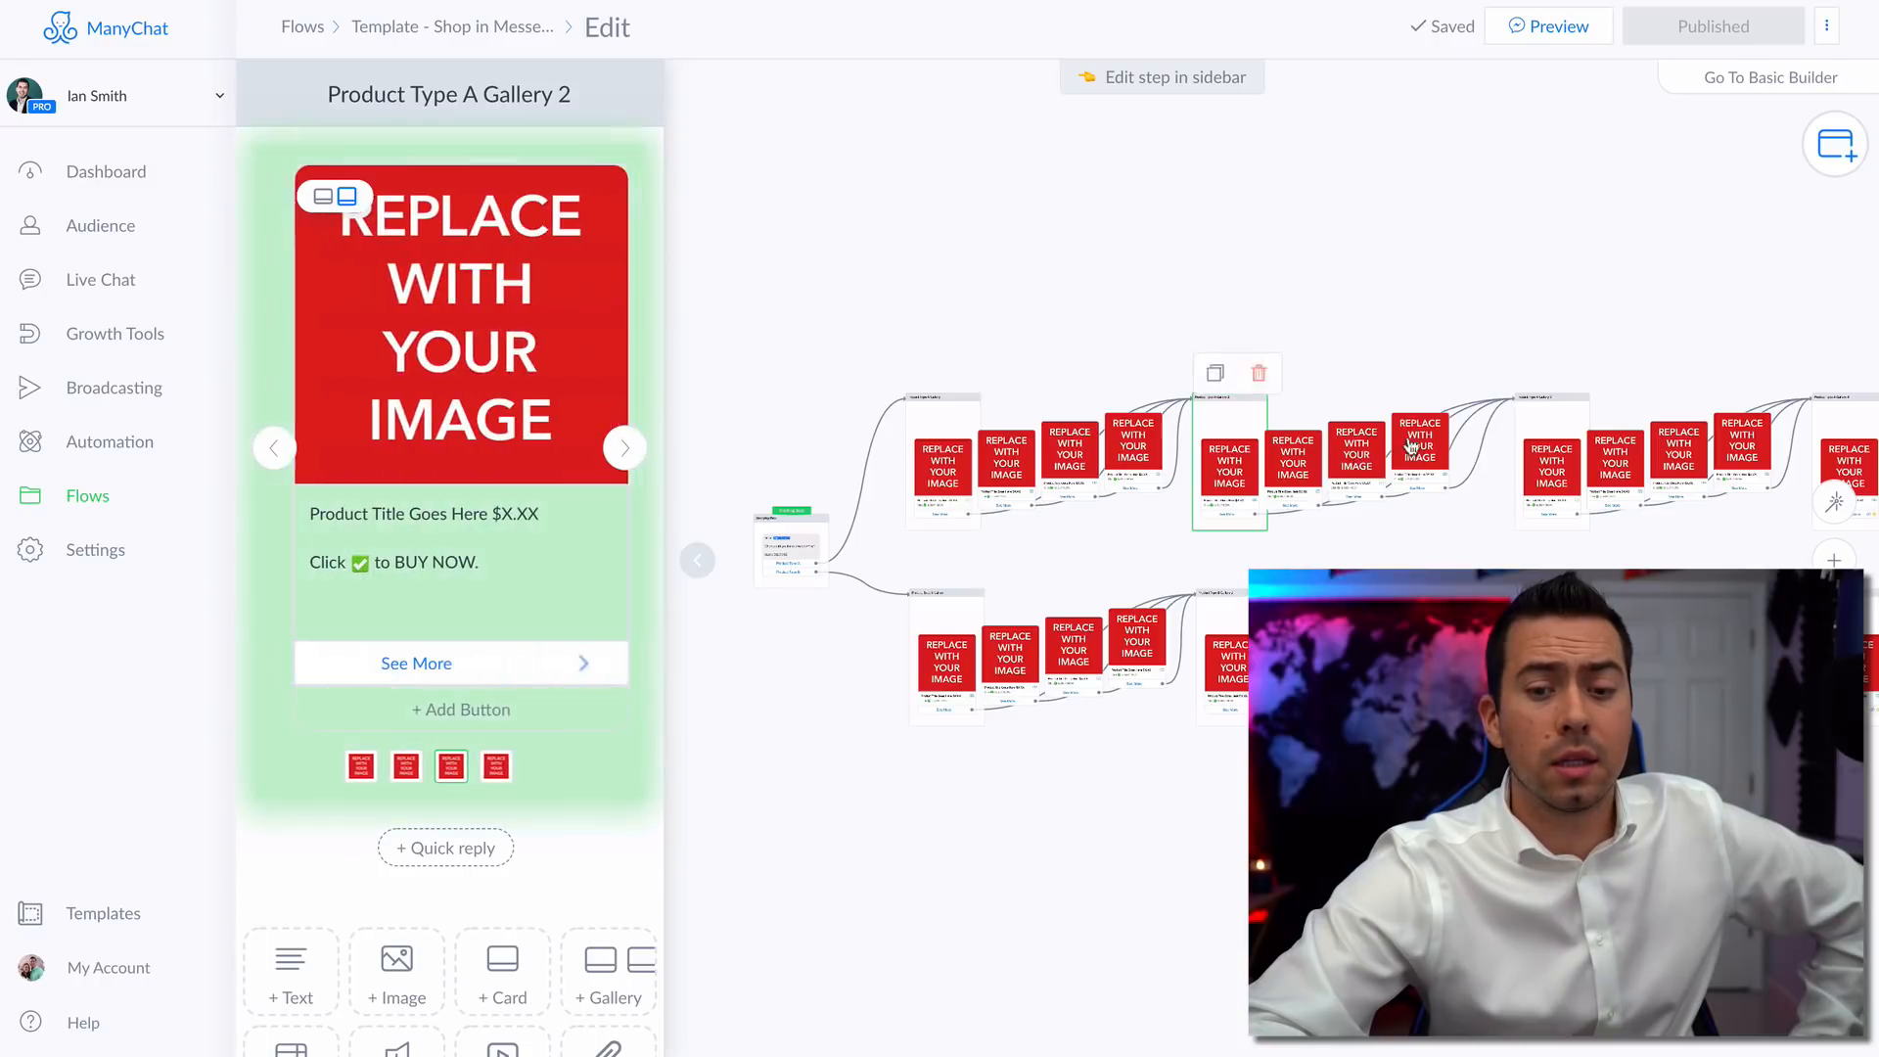
left_click(450, 765)
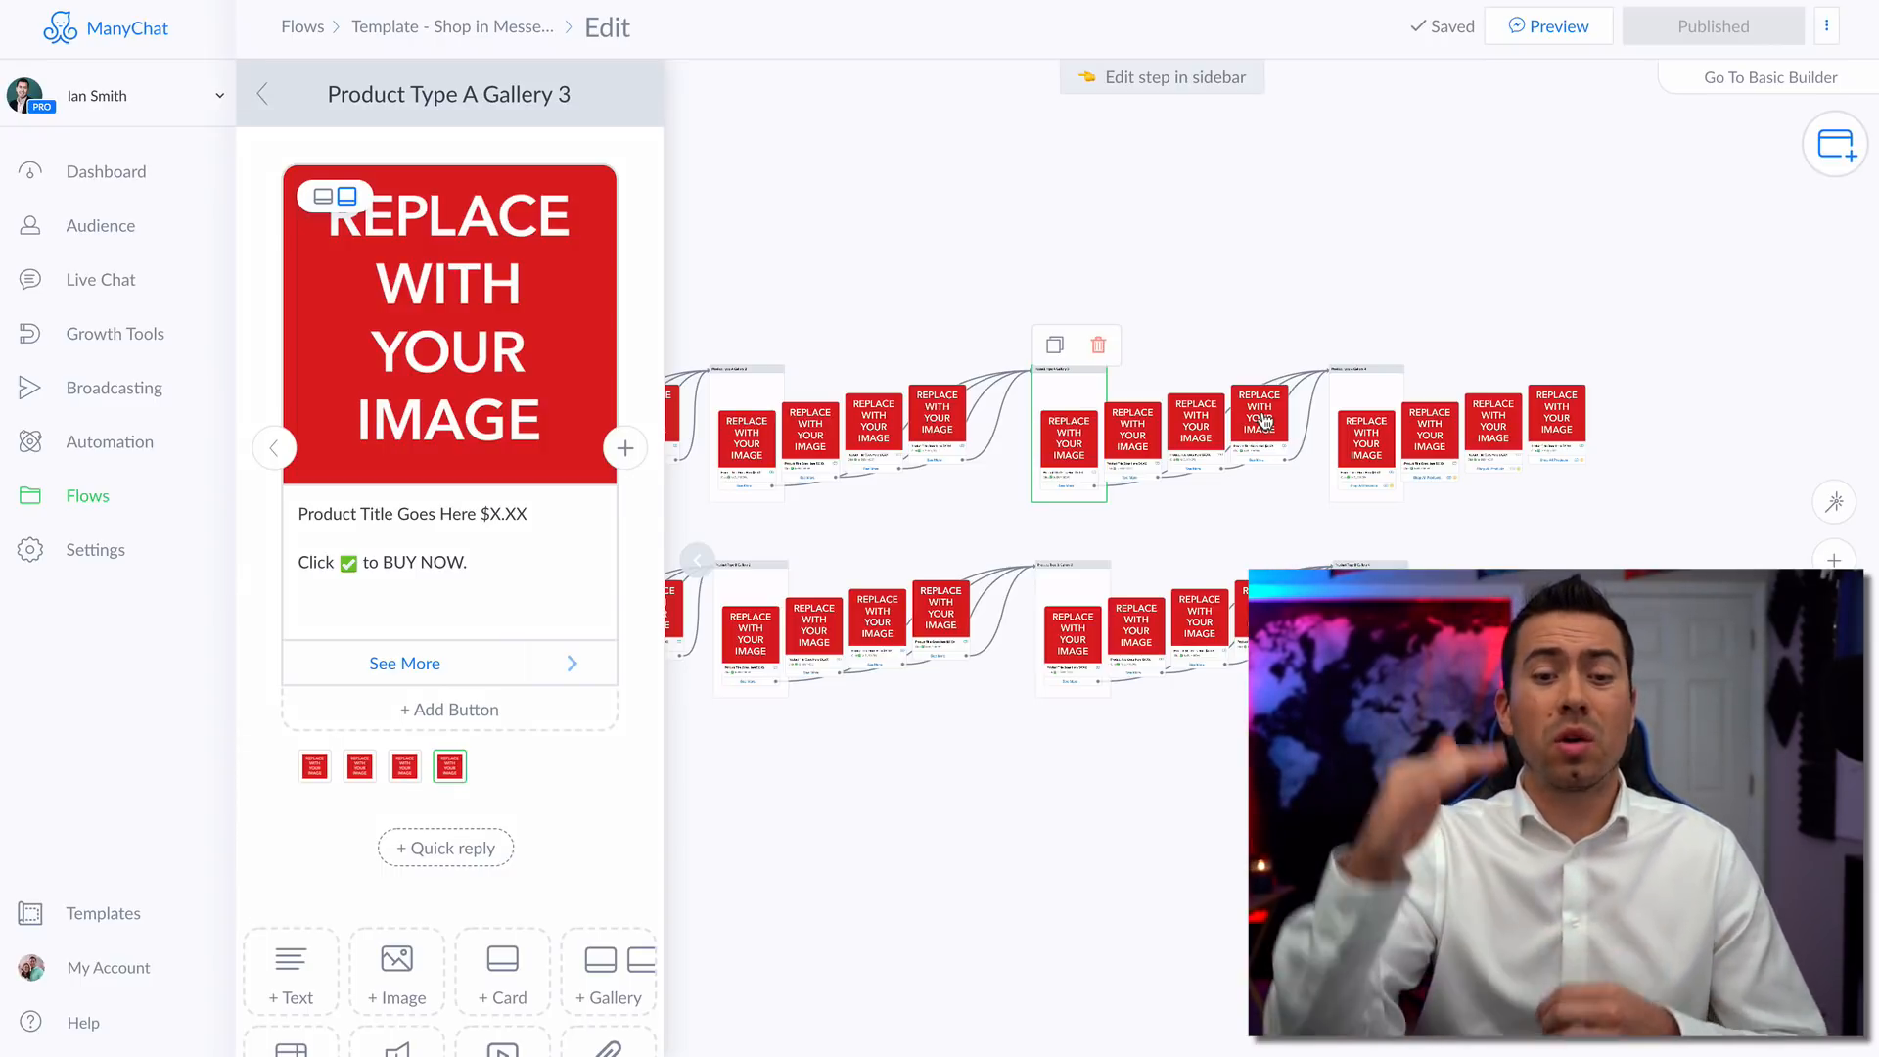
mouse_move(1092, 517)
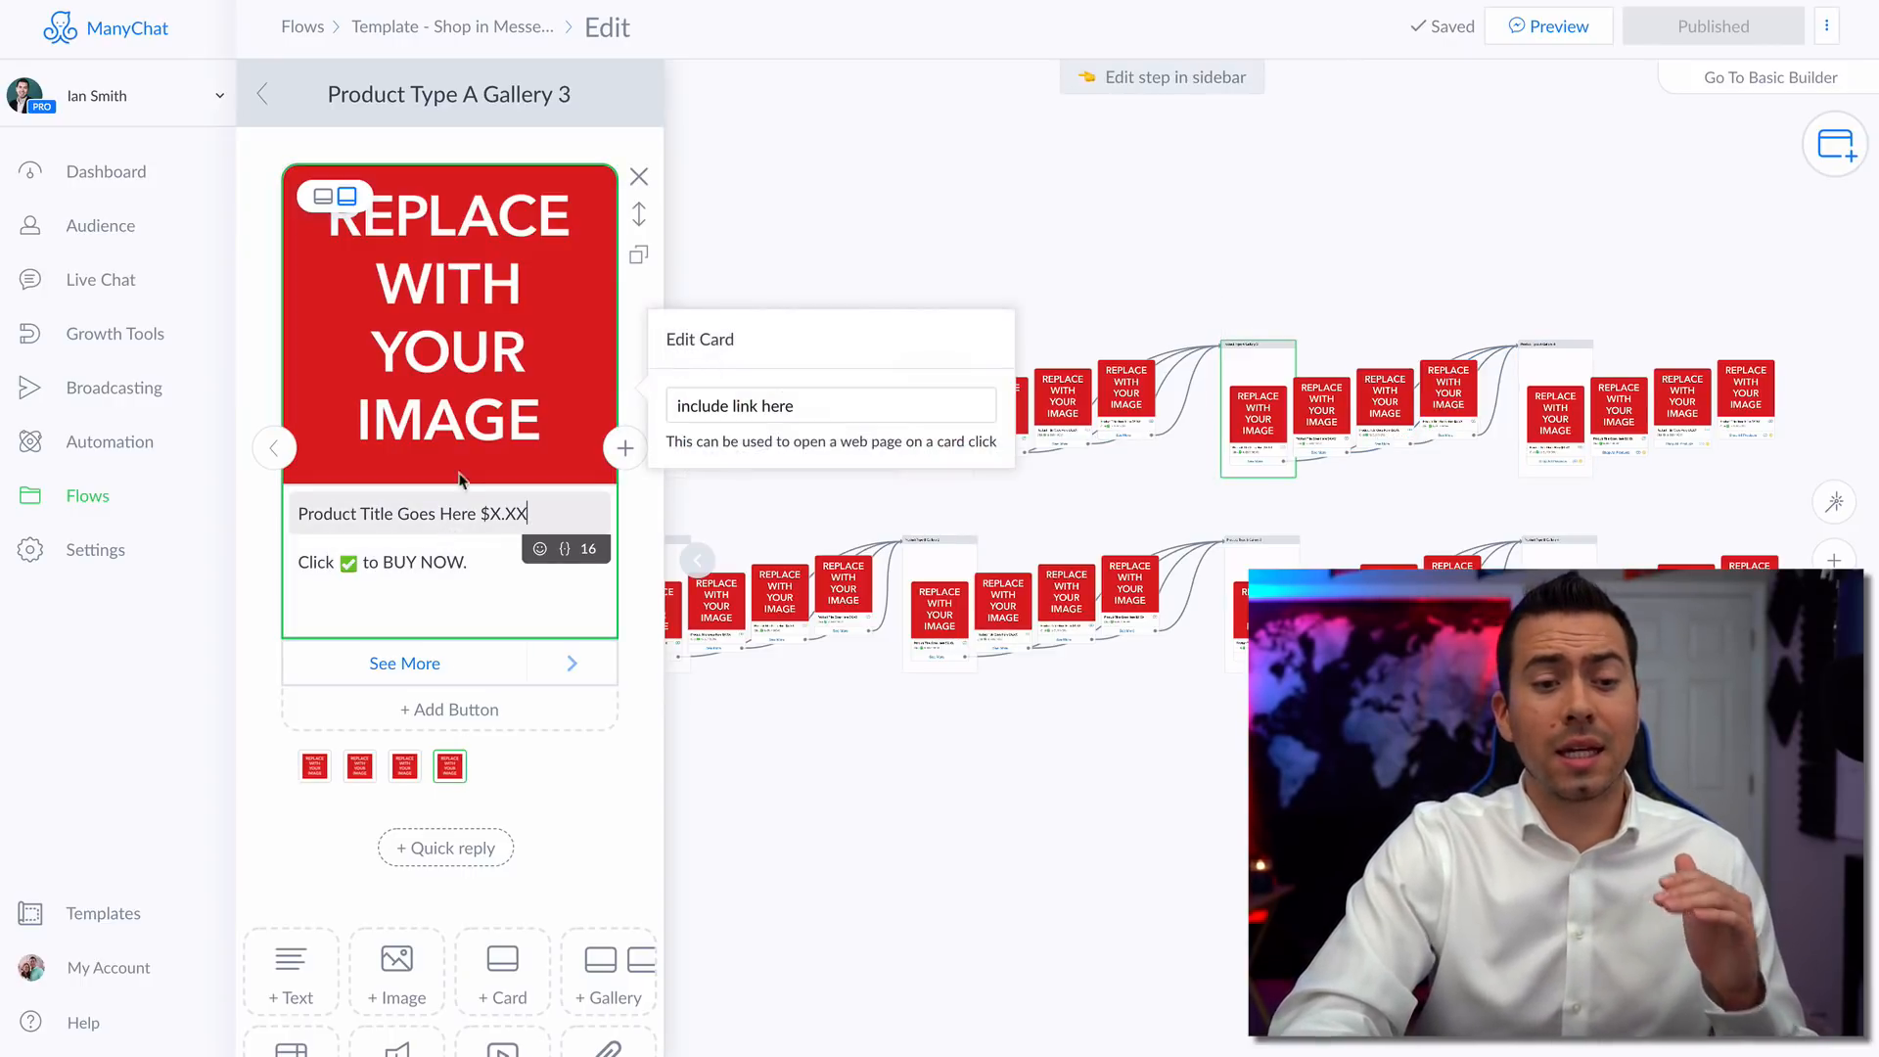
mouse_move(452, 529)
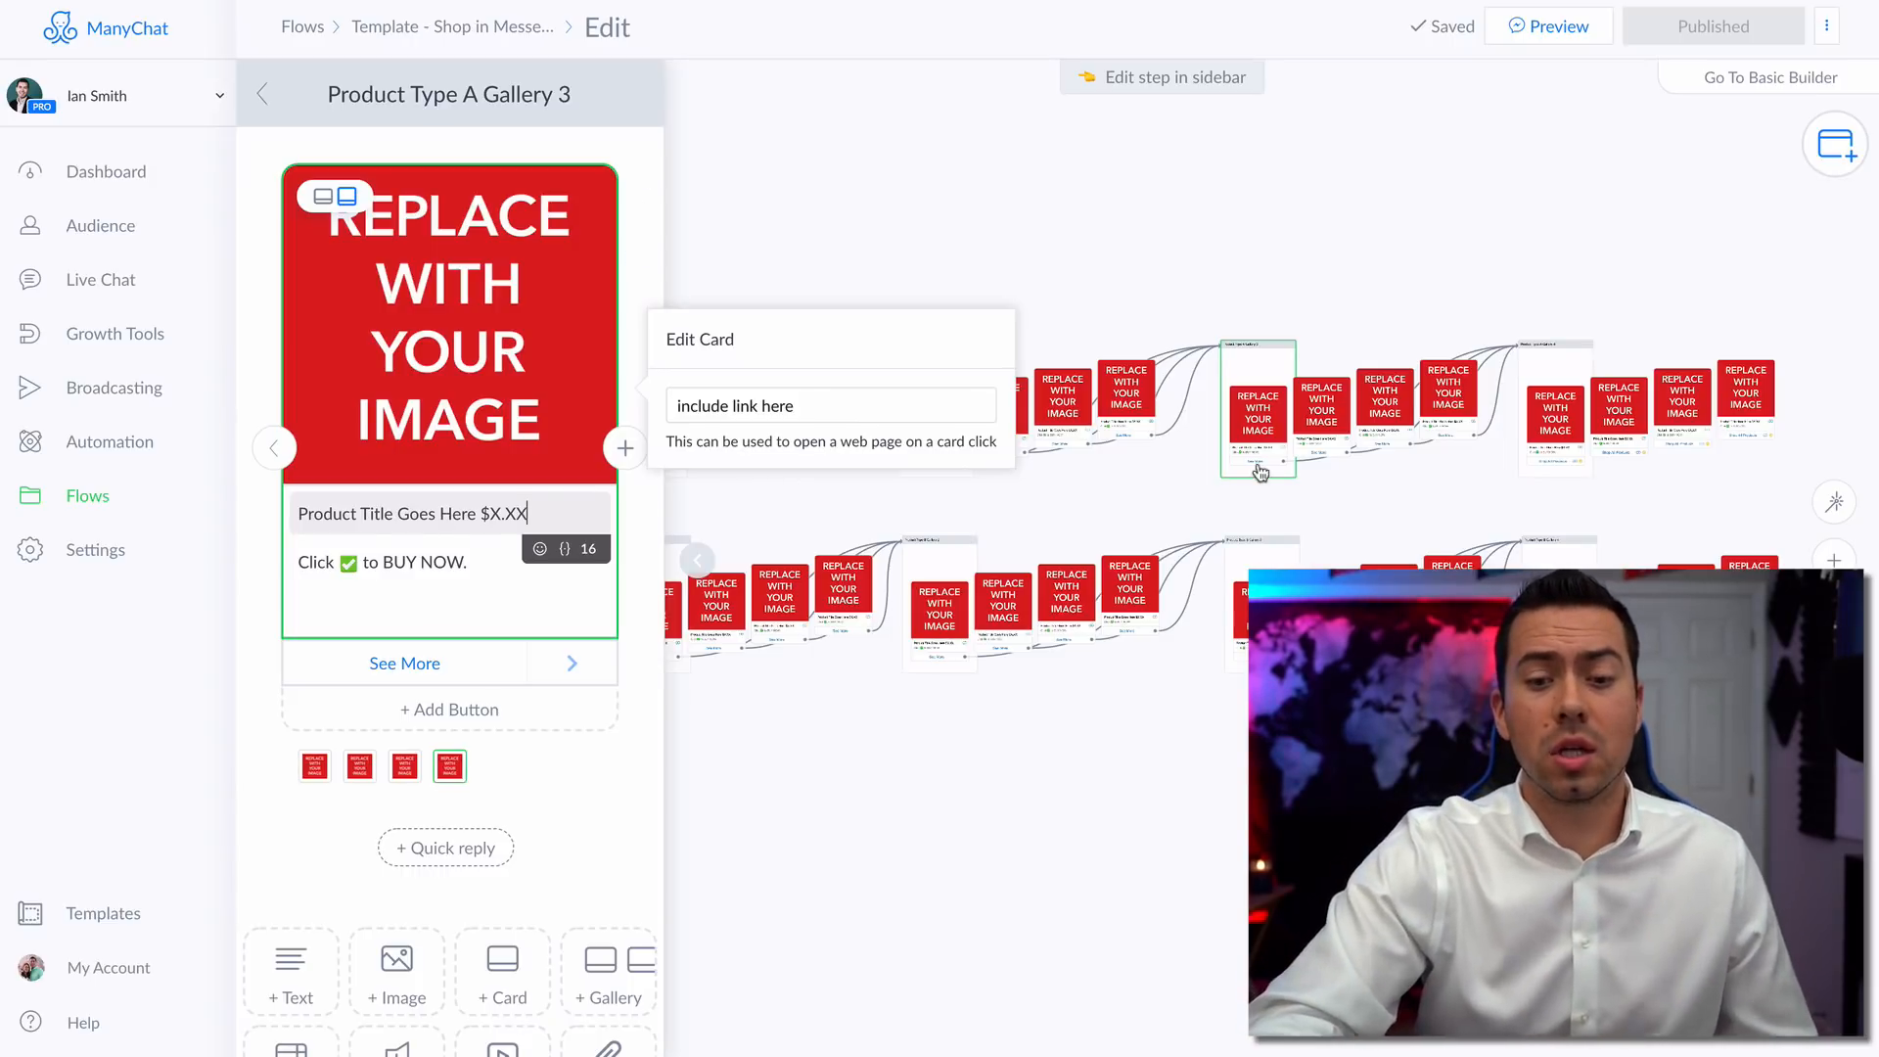
left_click(1339, 503)
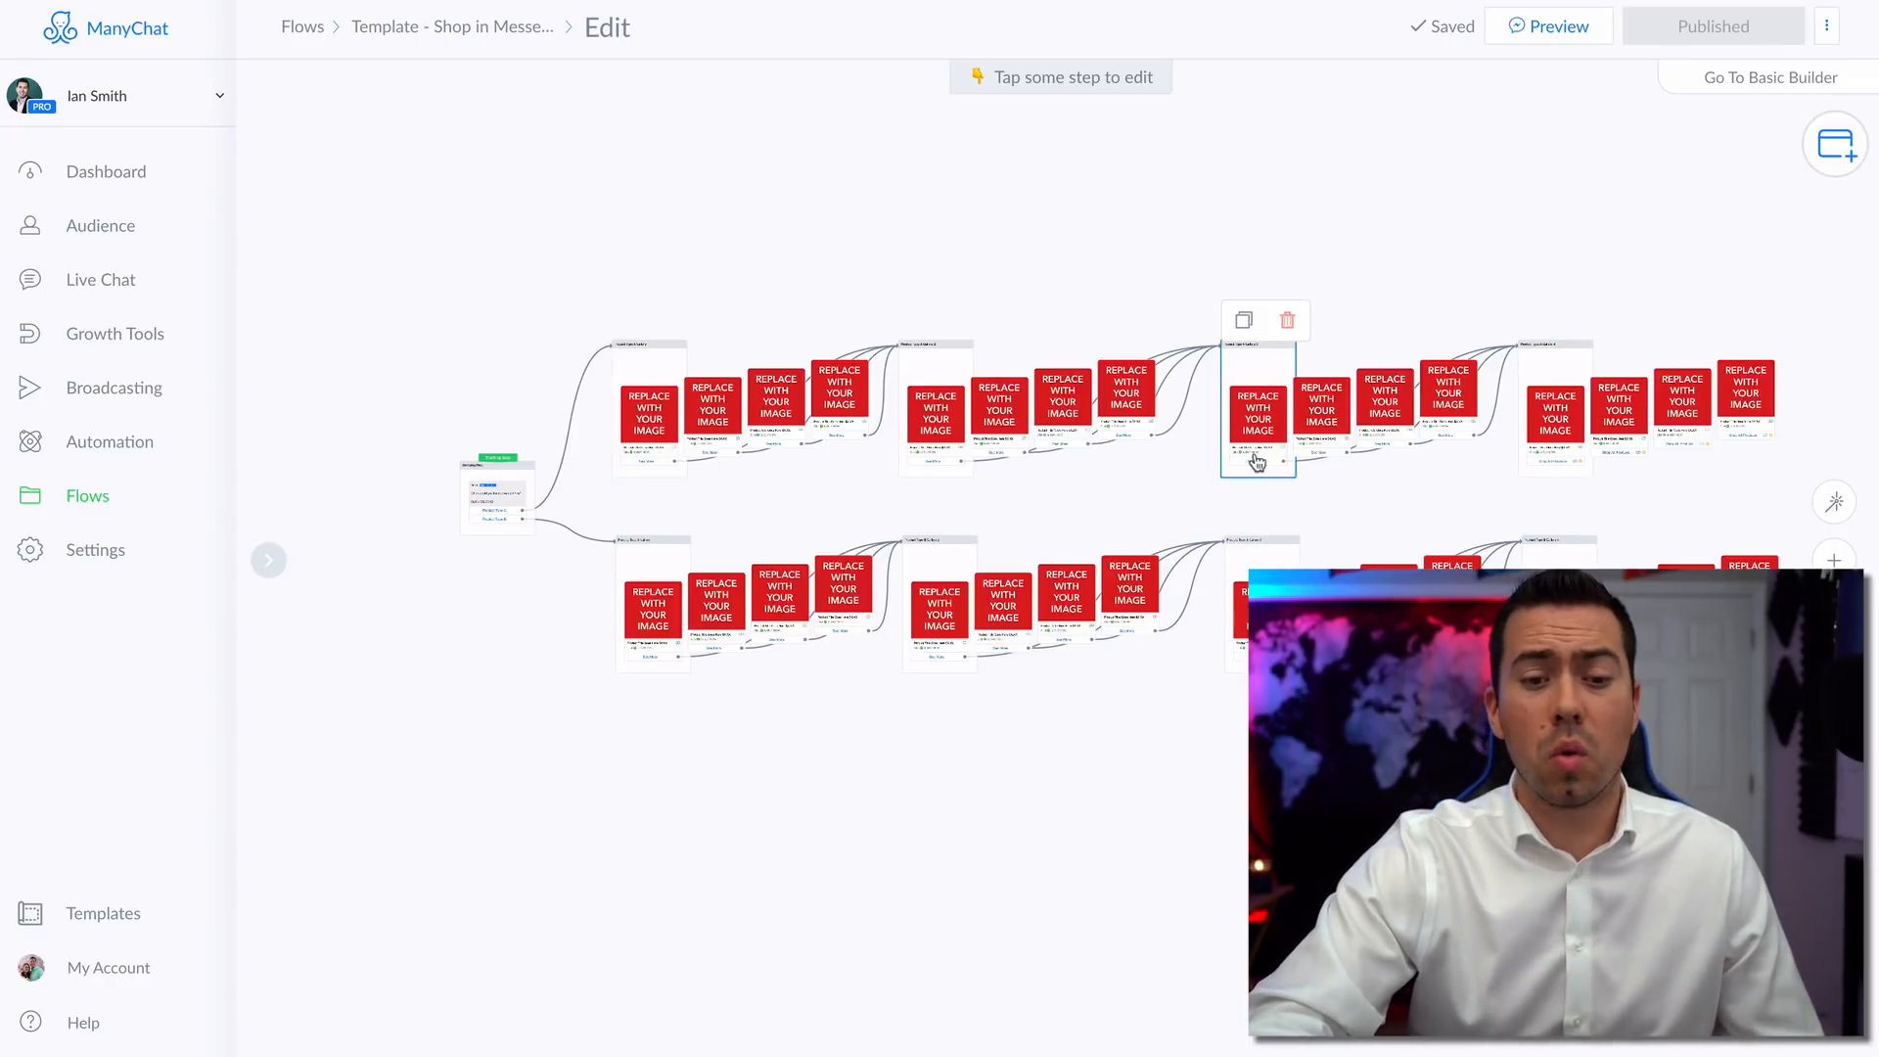
left_click(647, 417)
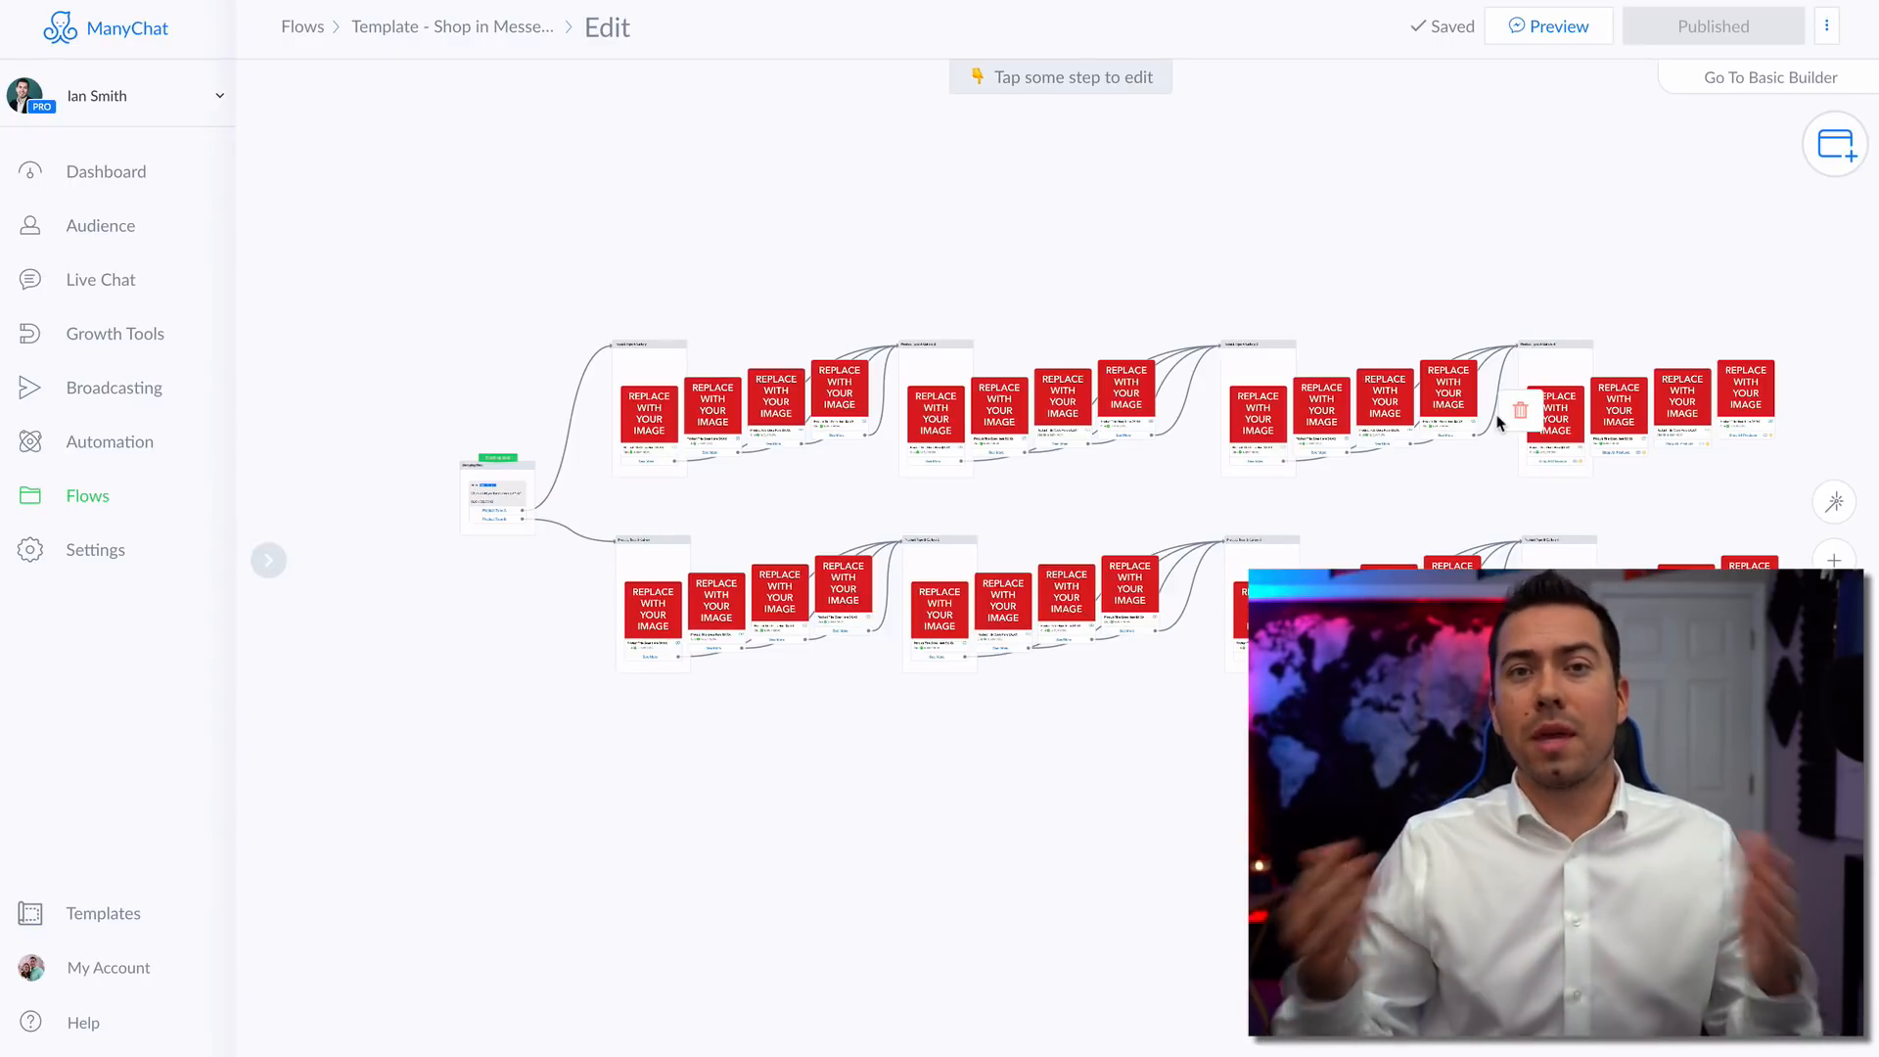
left_click(647, 413)
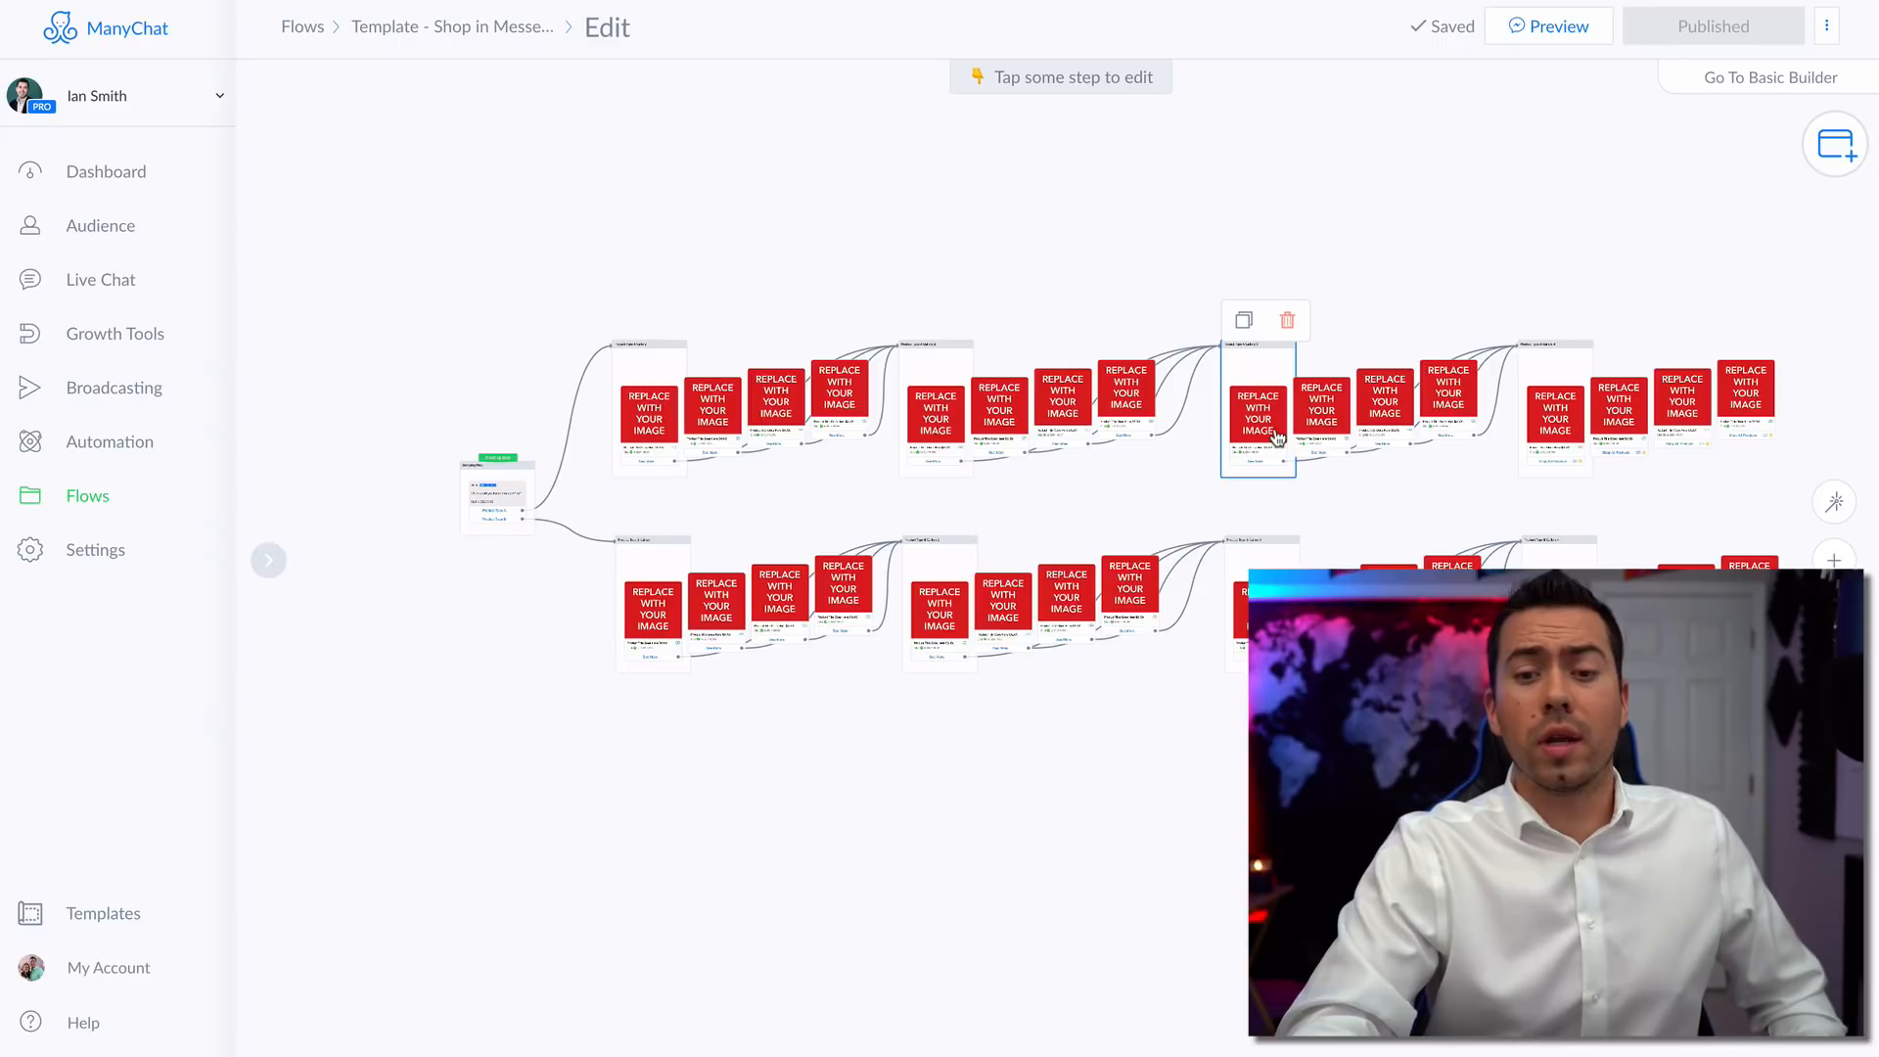
mouse_move(1434, 395)
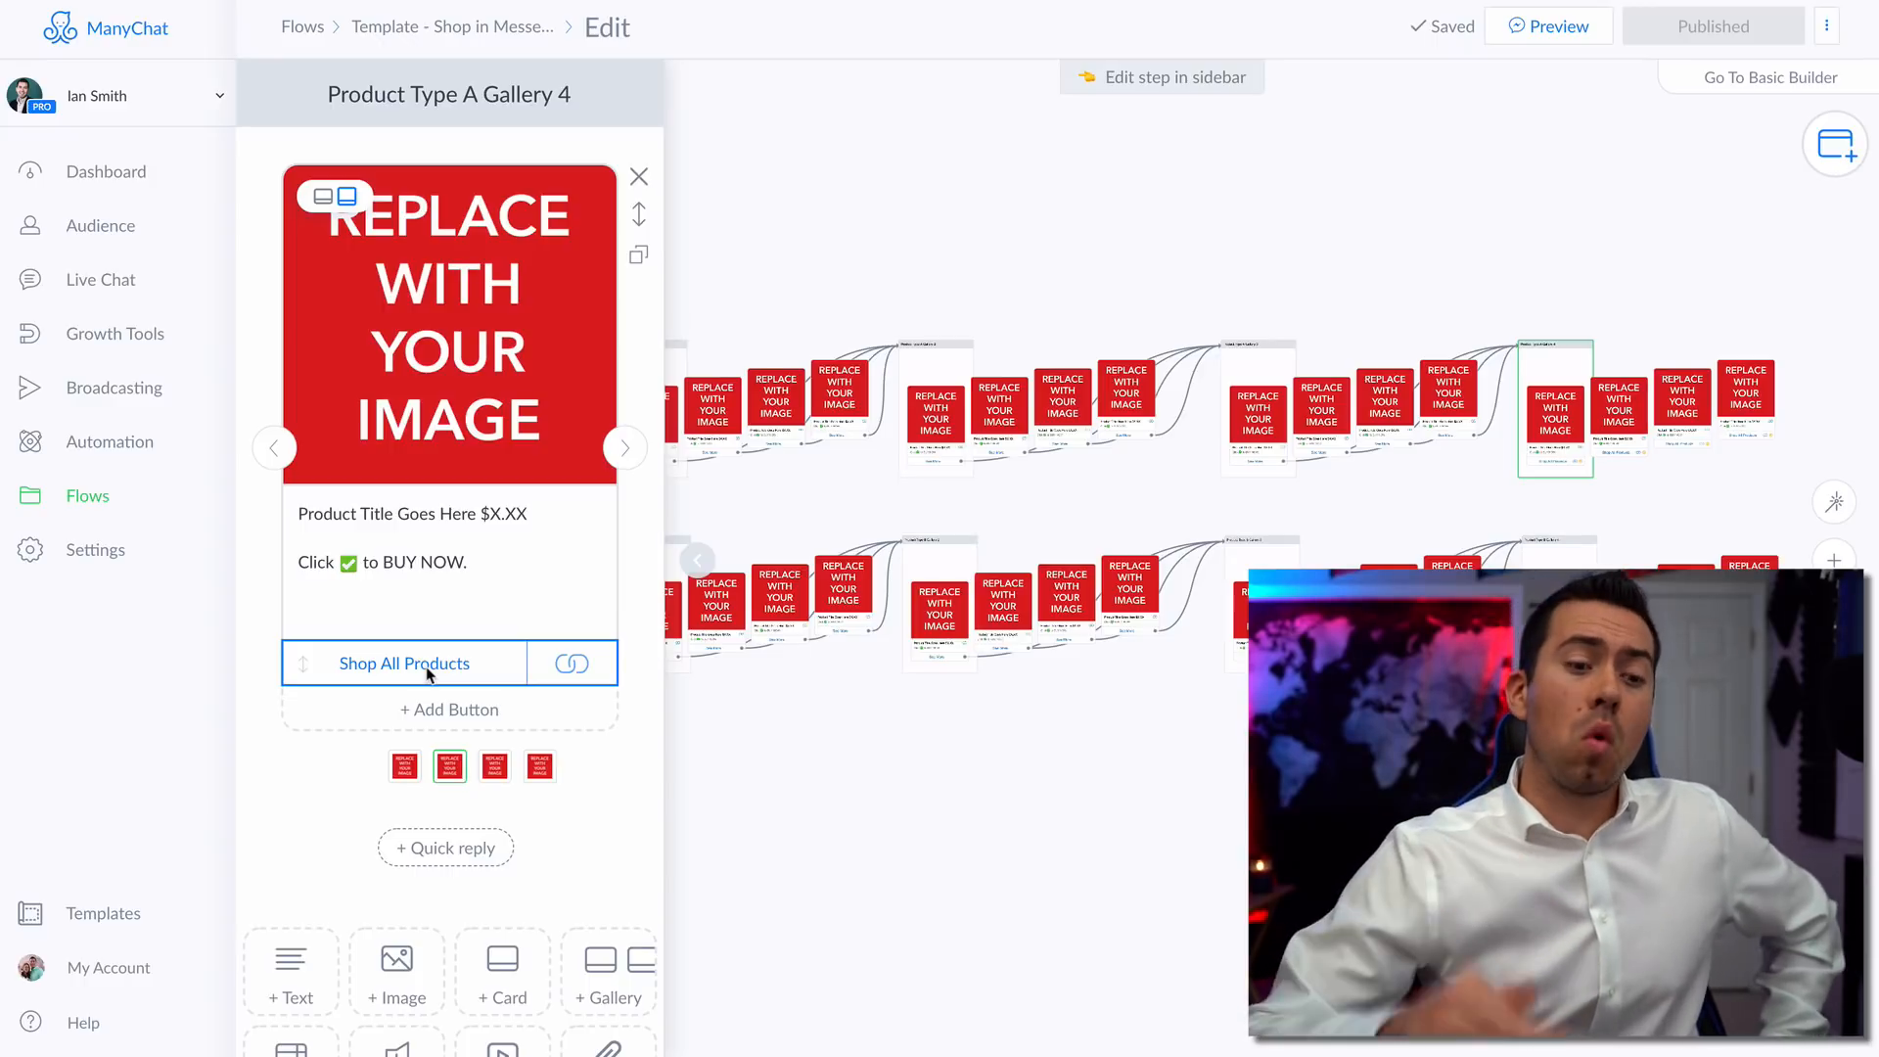
Select the Product Type B Gallery 2 step to show its placeholder product card.
left_click(404, 662)
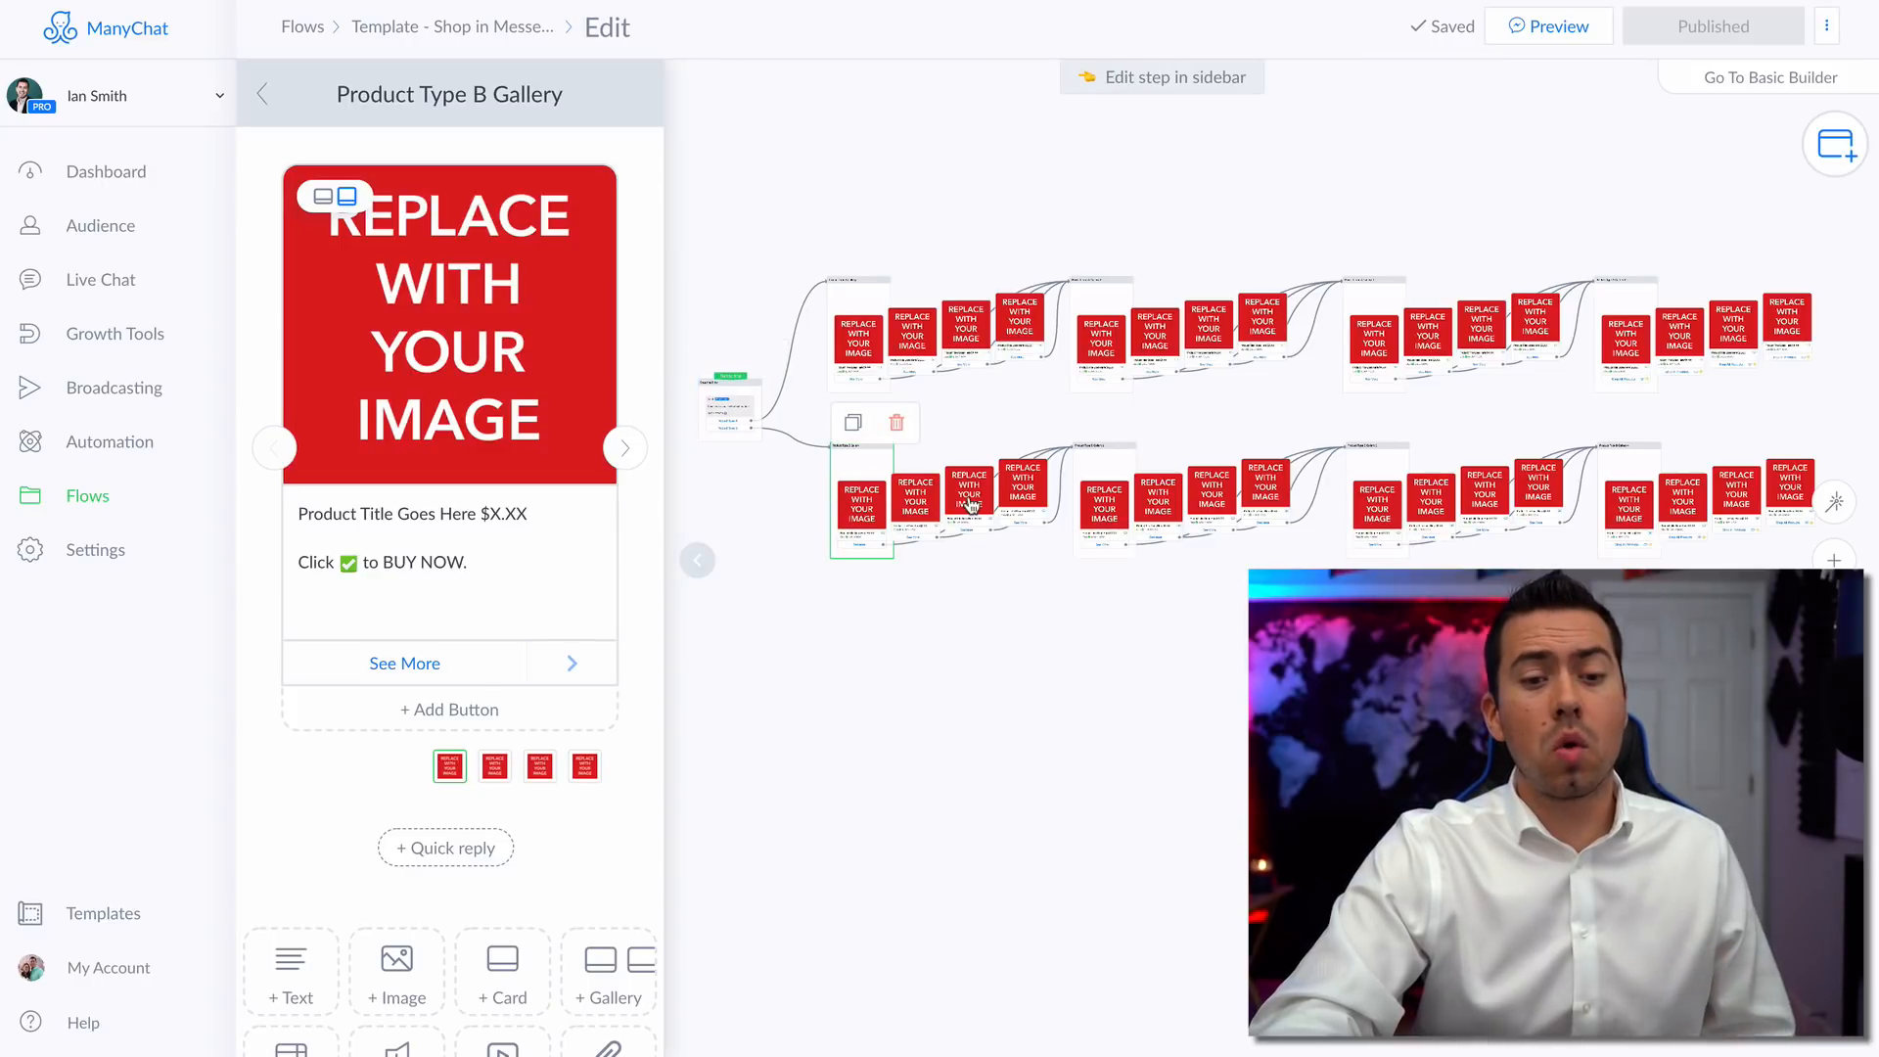
mouse_move(922, 544)
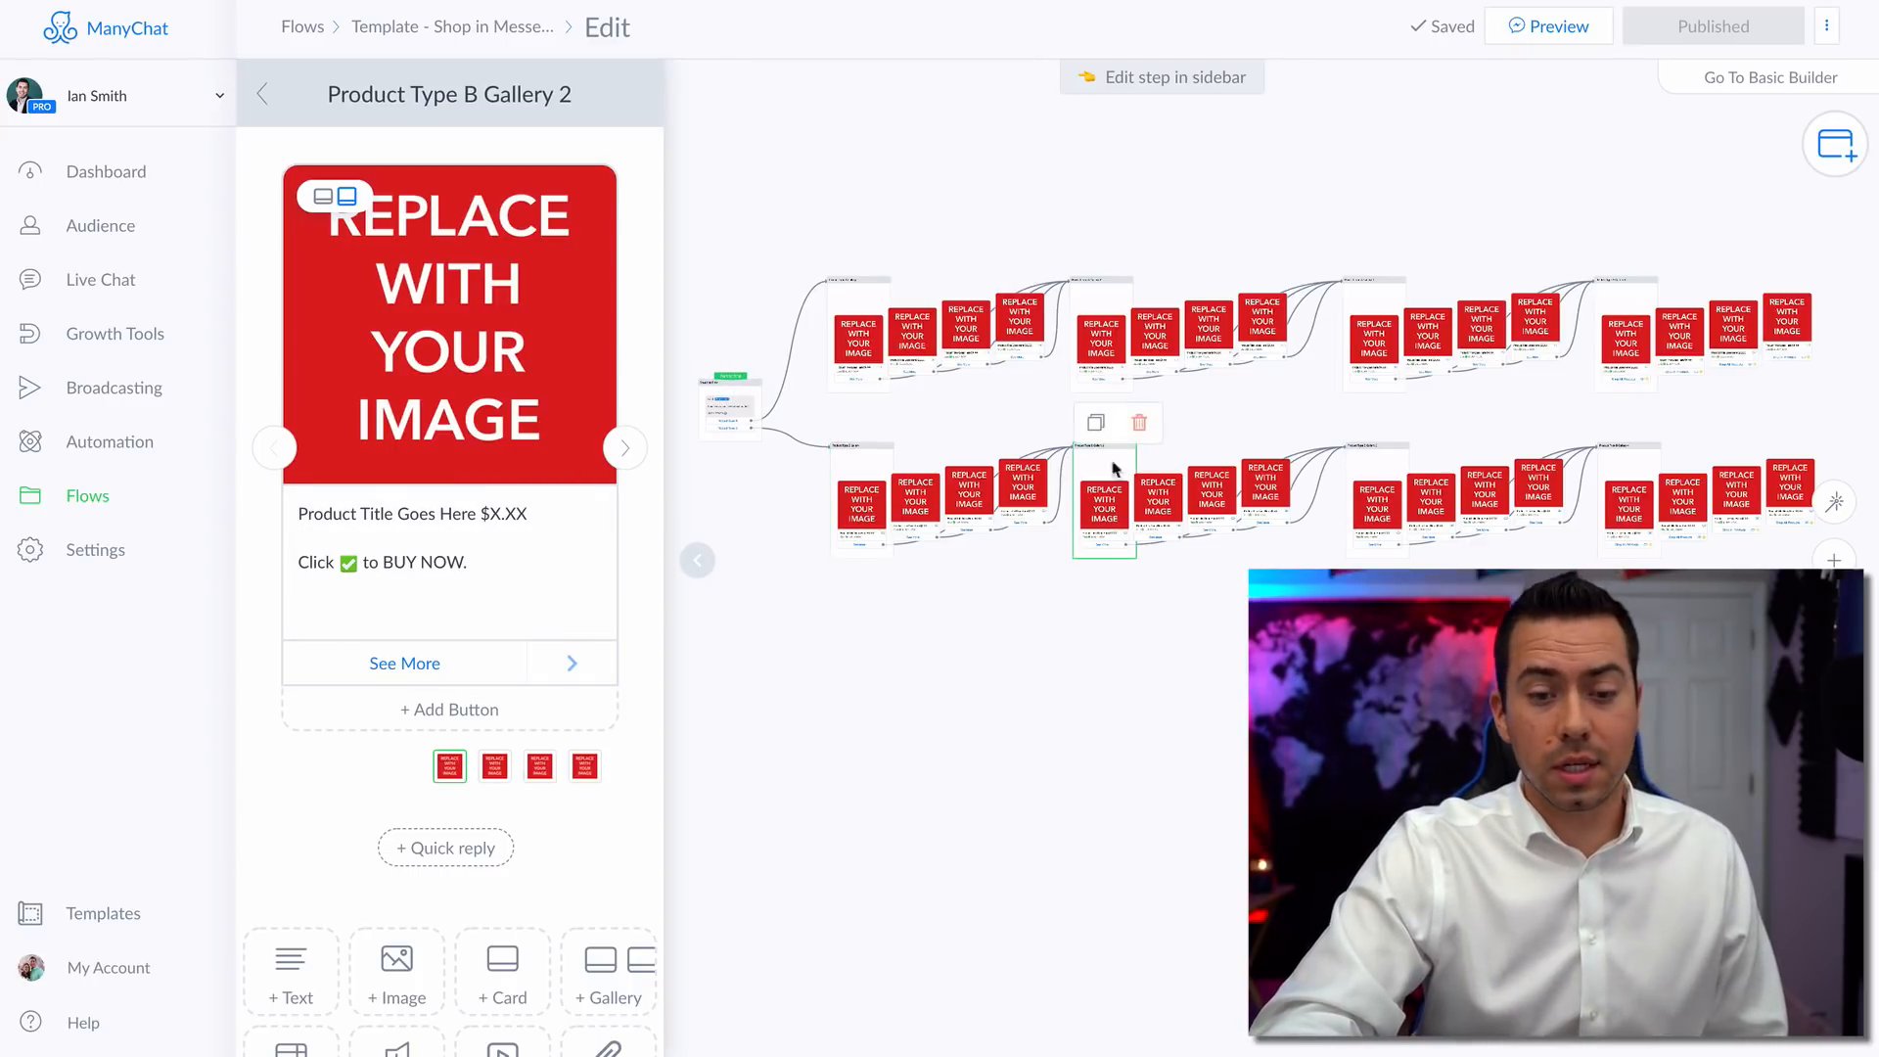
mouse_move(1223, 487)
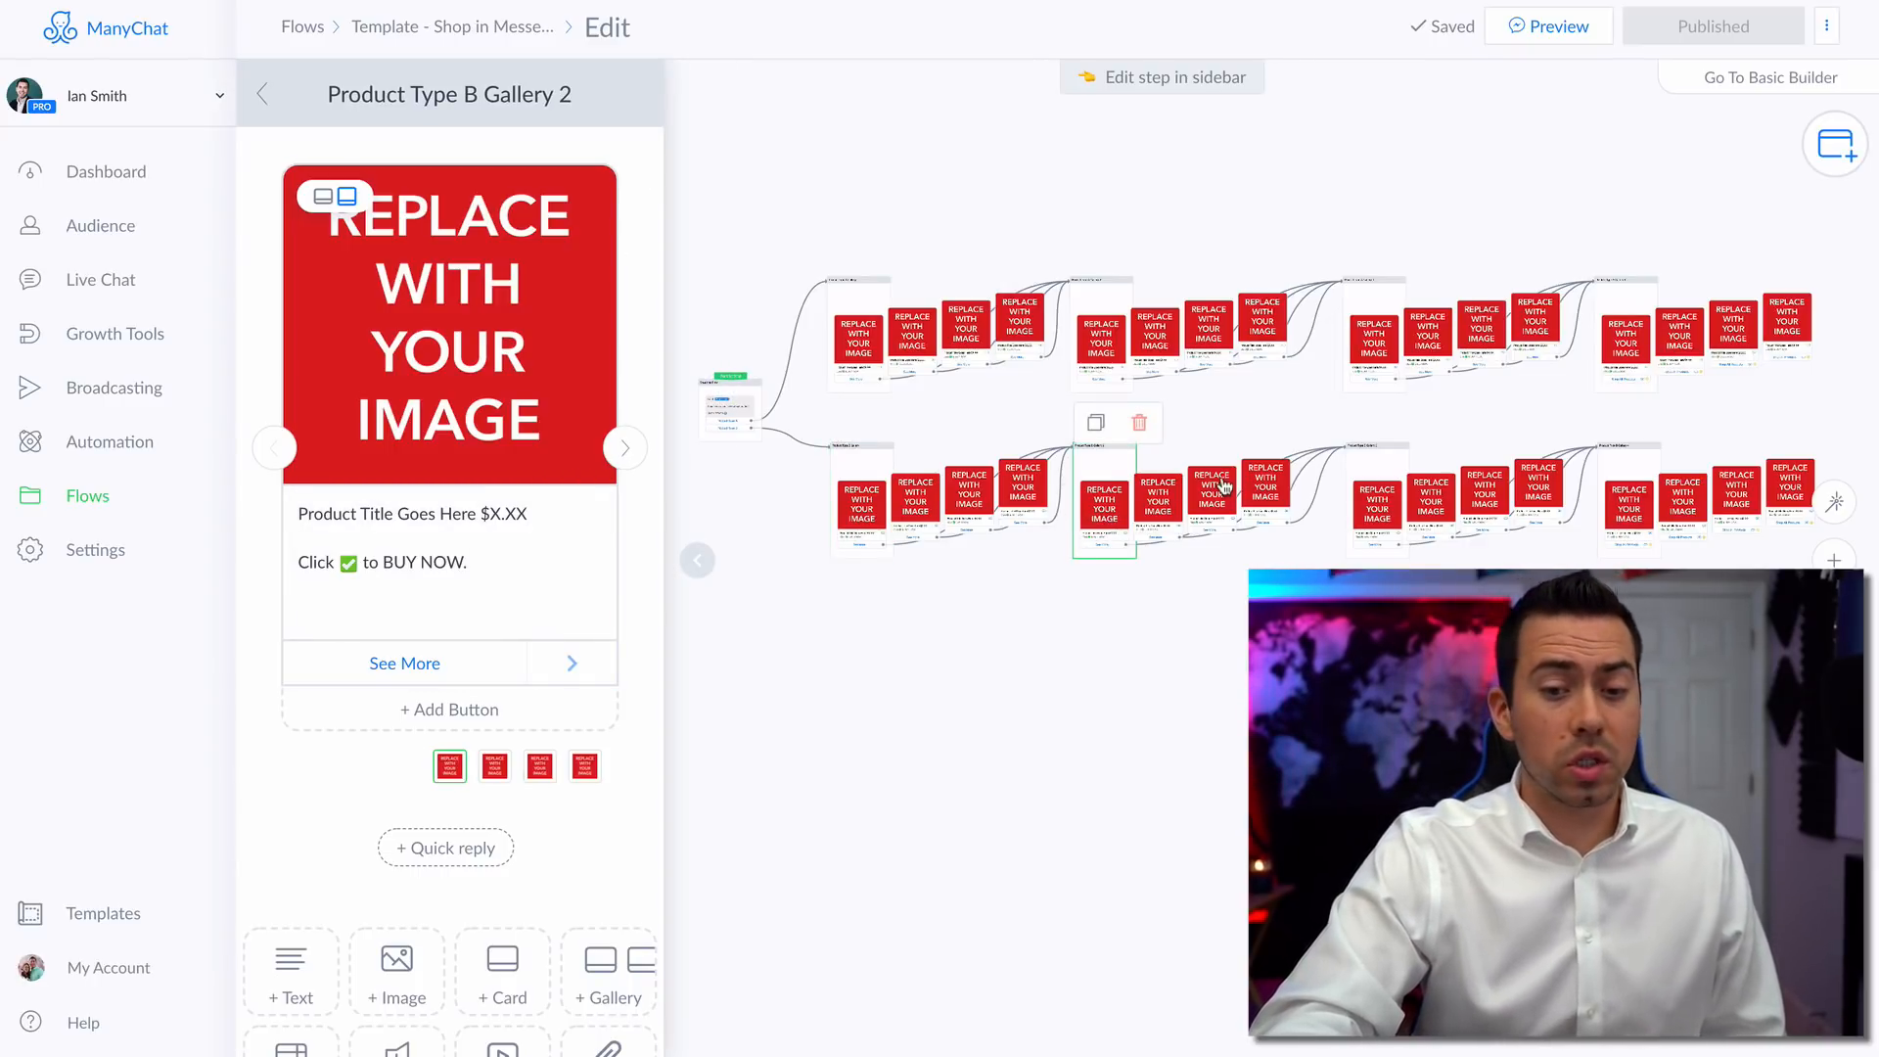
left_click(1378, 503)
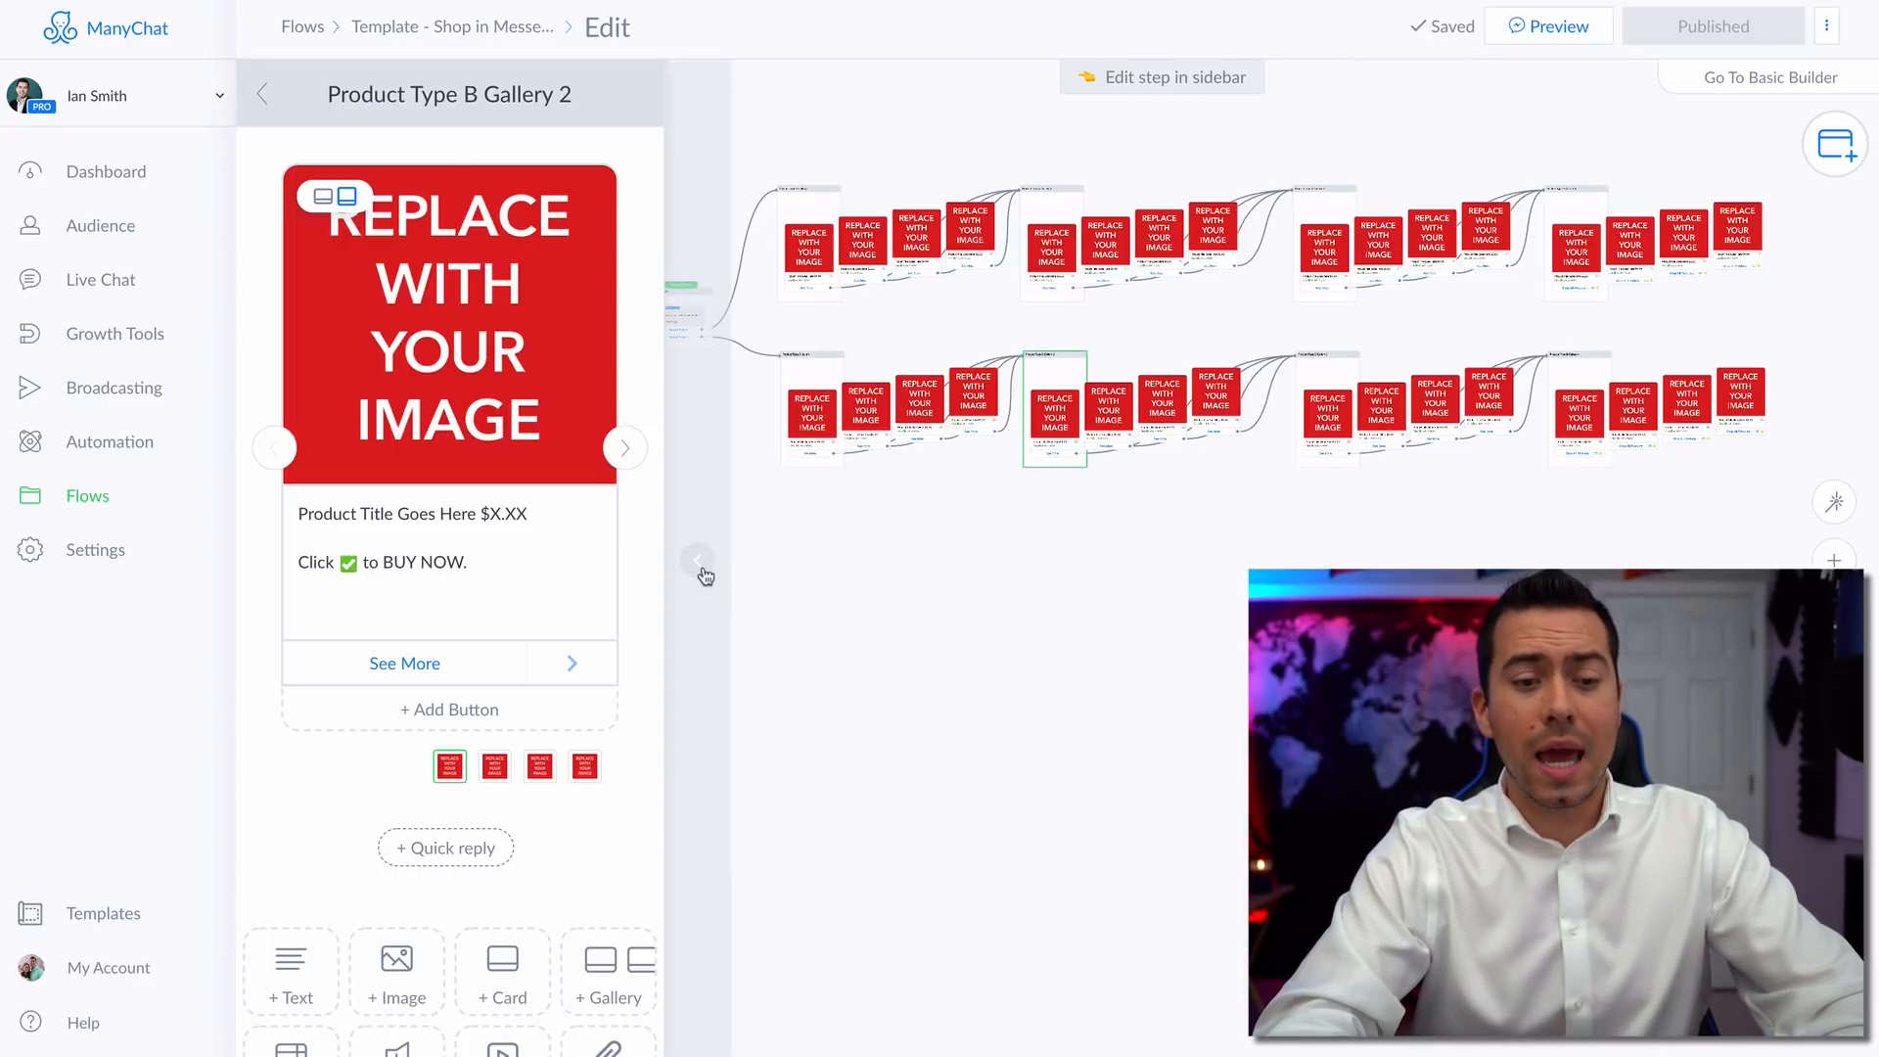
Duplicate the Product Type B gallery chain as a third row of gallery steps.
left_click(697, 562)
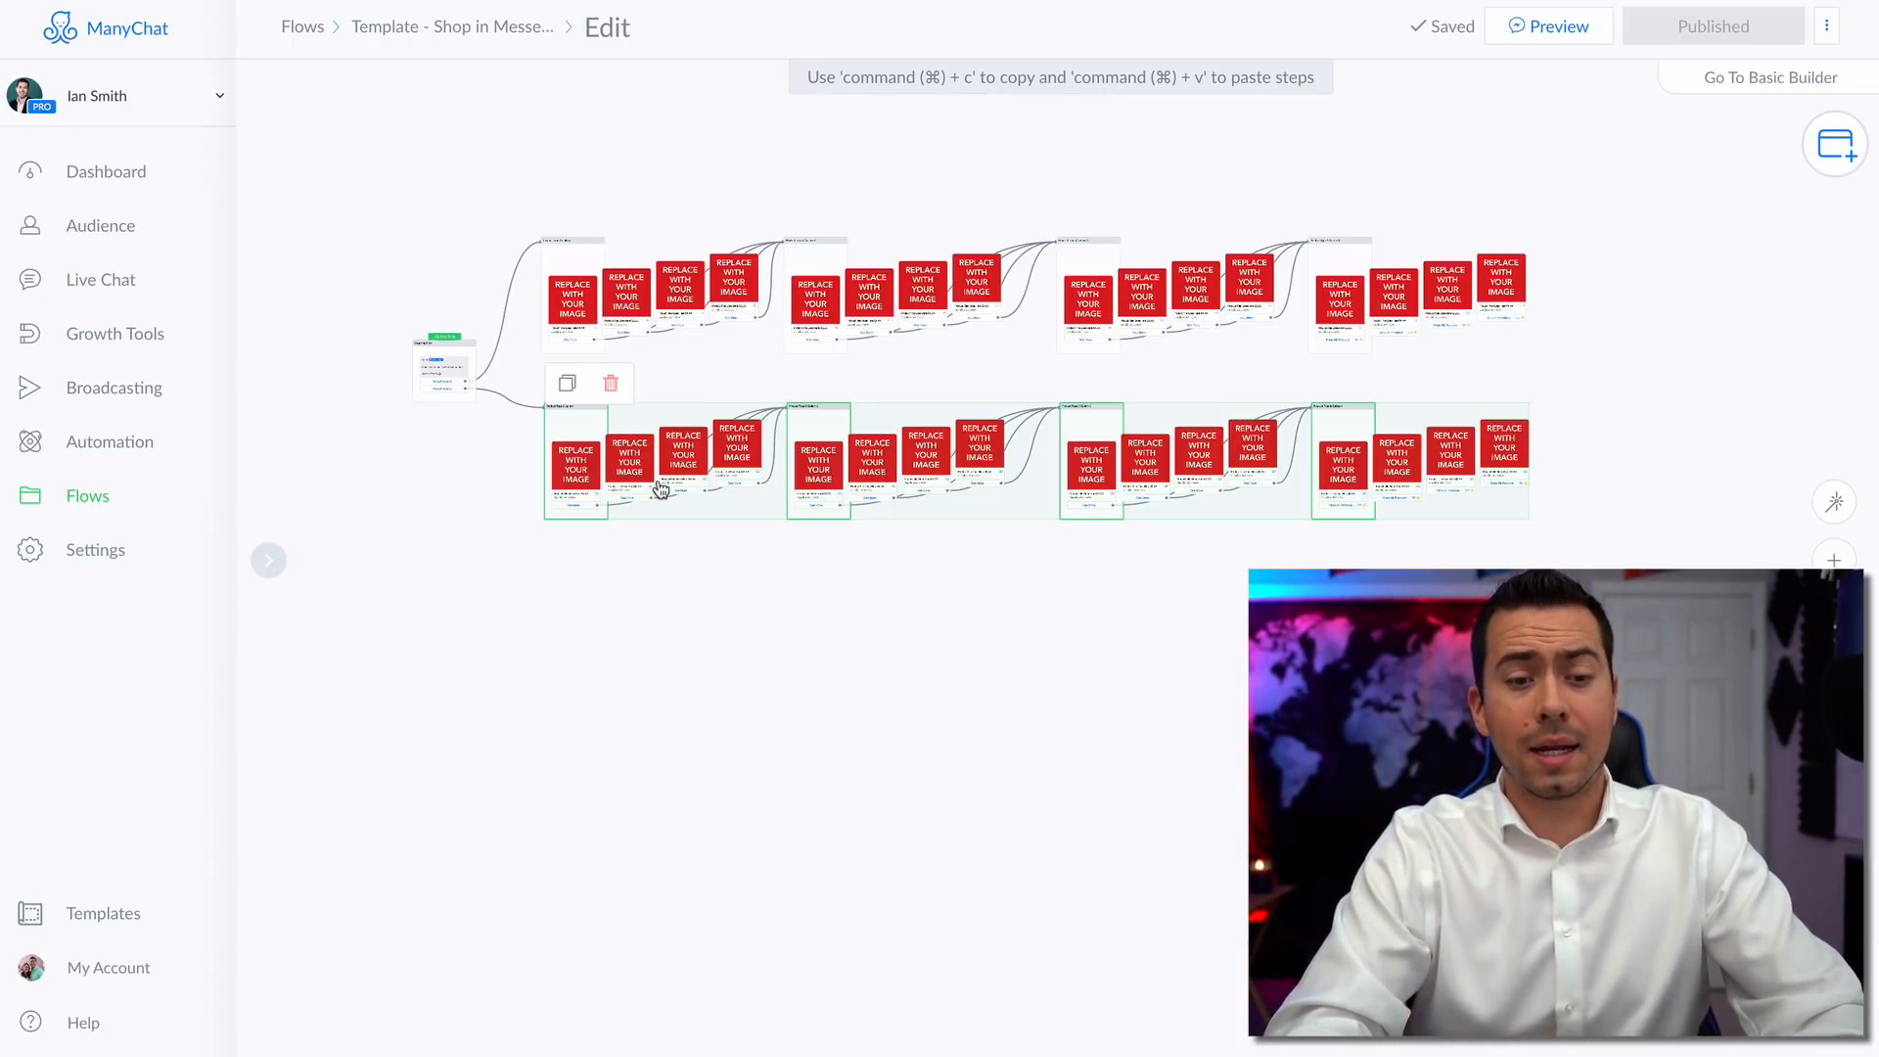
left_click(524, 658)
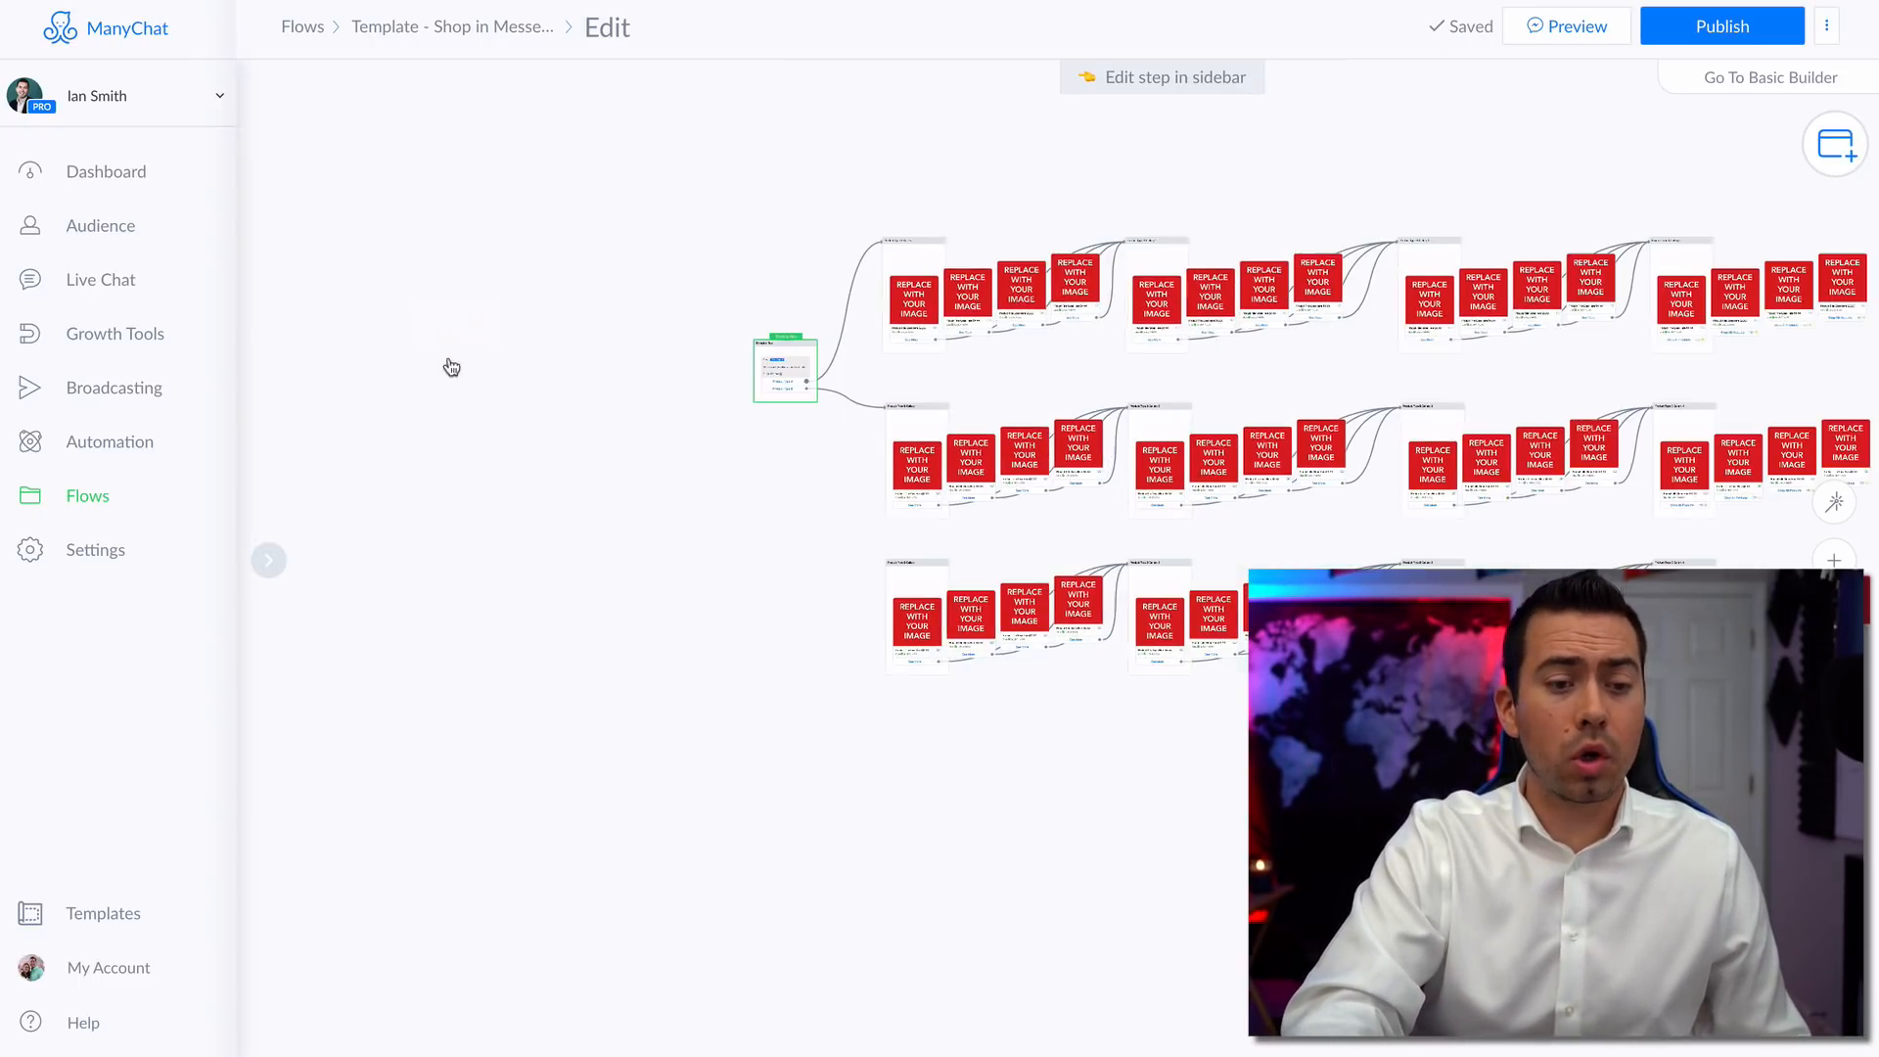
Add a product type c button to the Shopping Flow message and connect it to the copied gallery chain.
left_click(785, 370)
type("product type c")
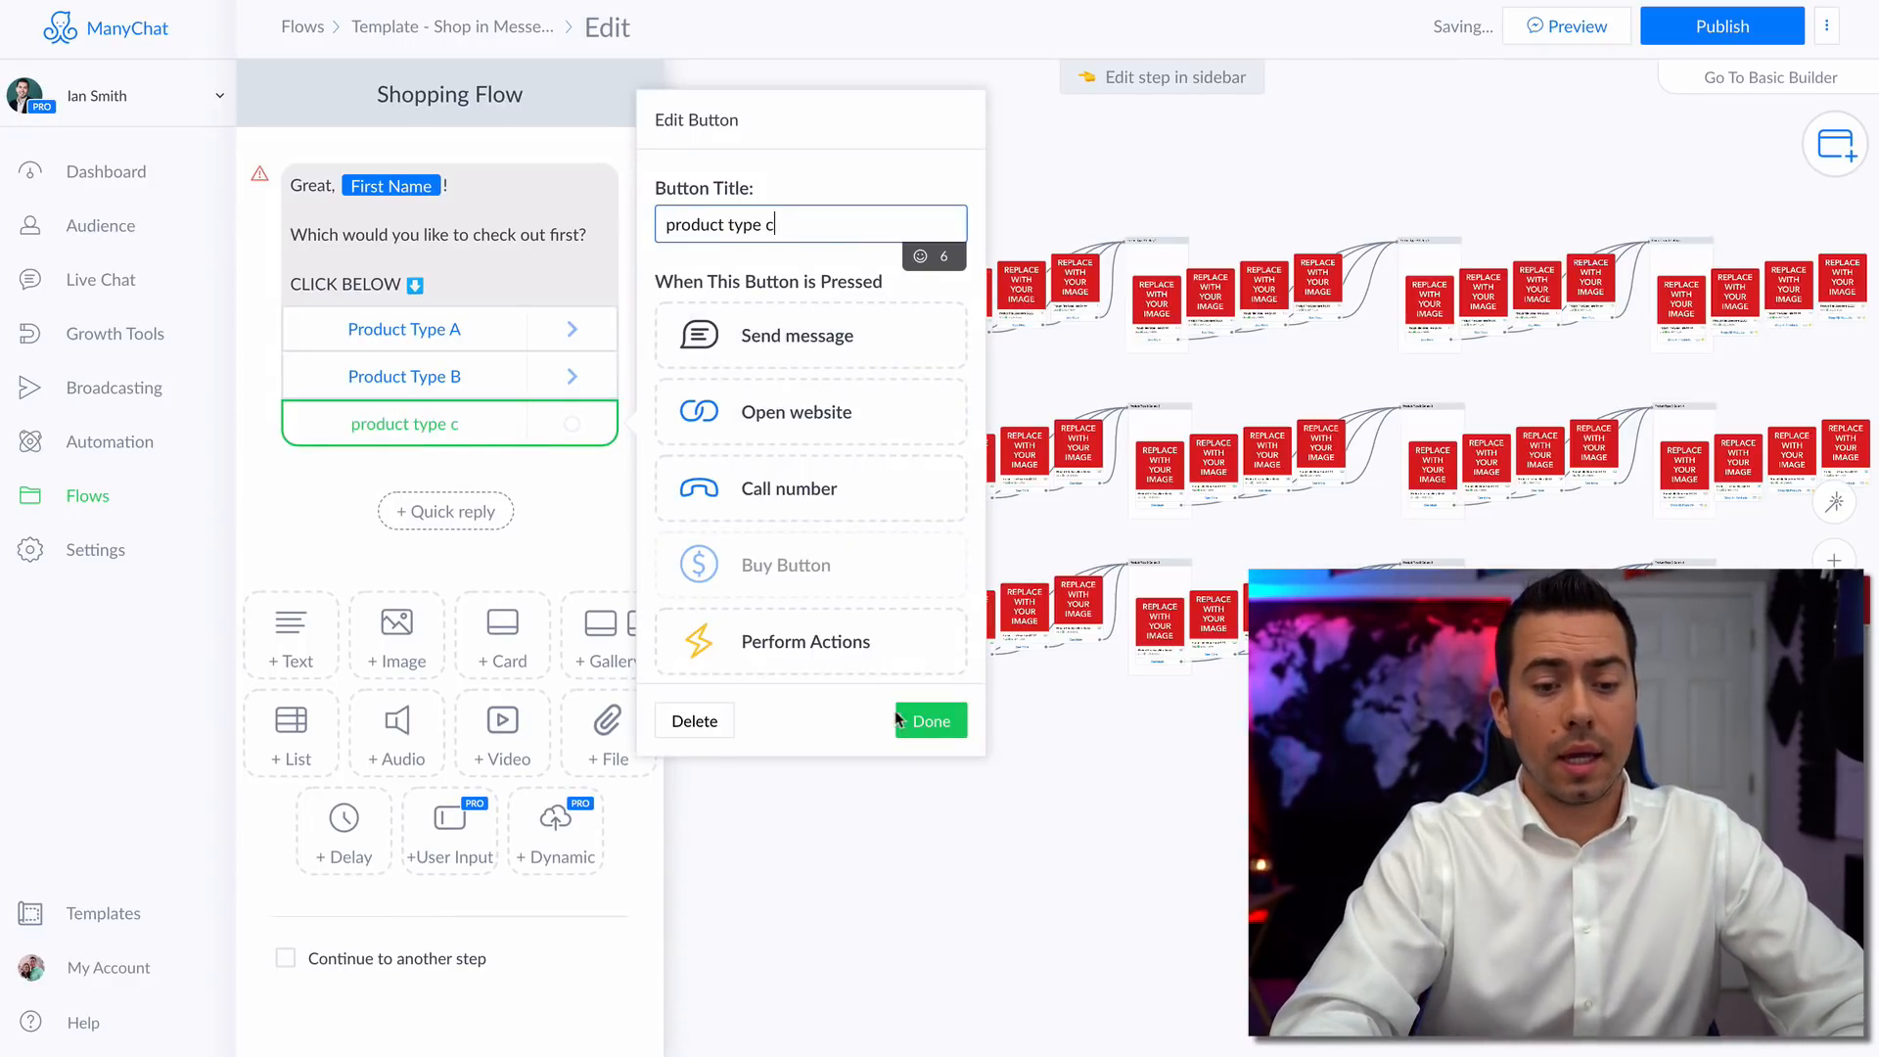
left_click(931, 720)
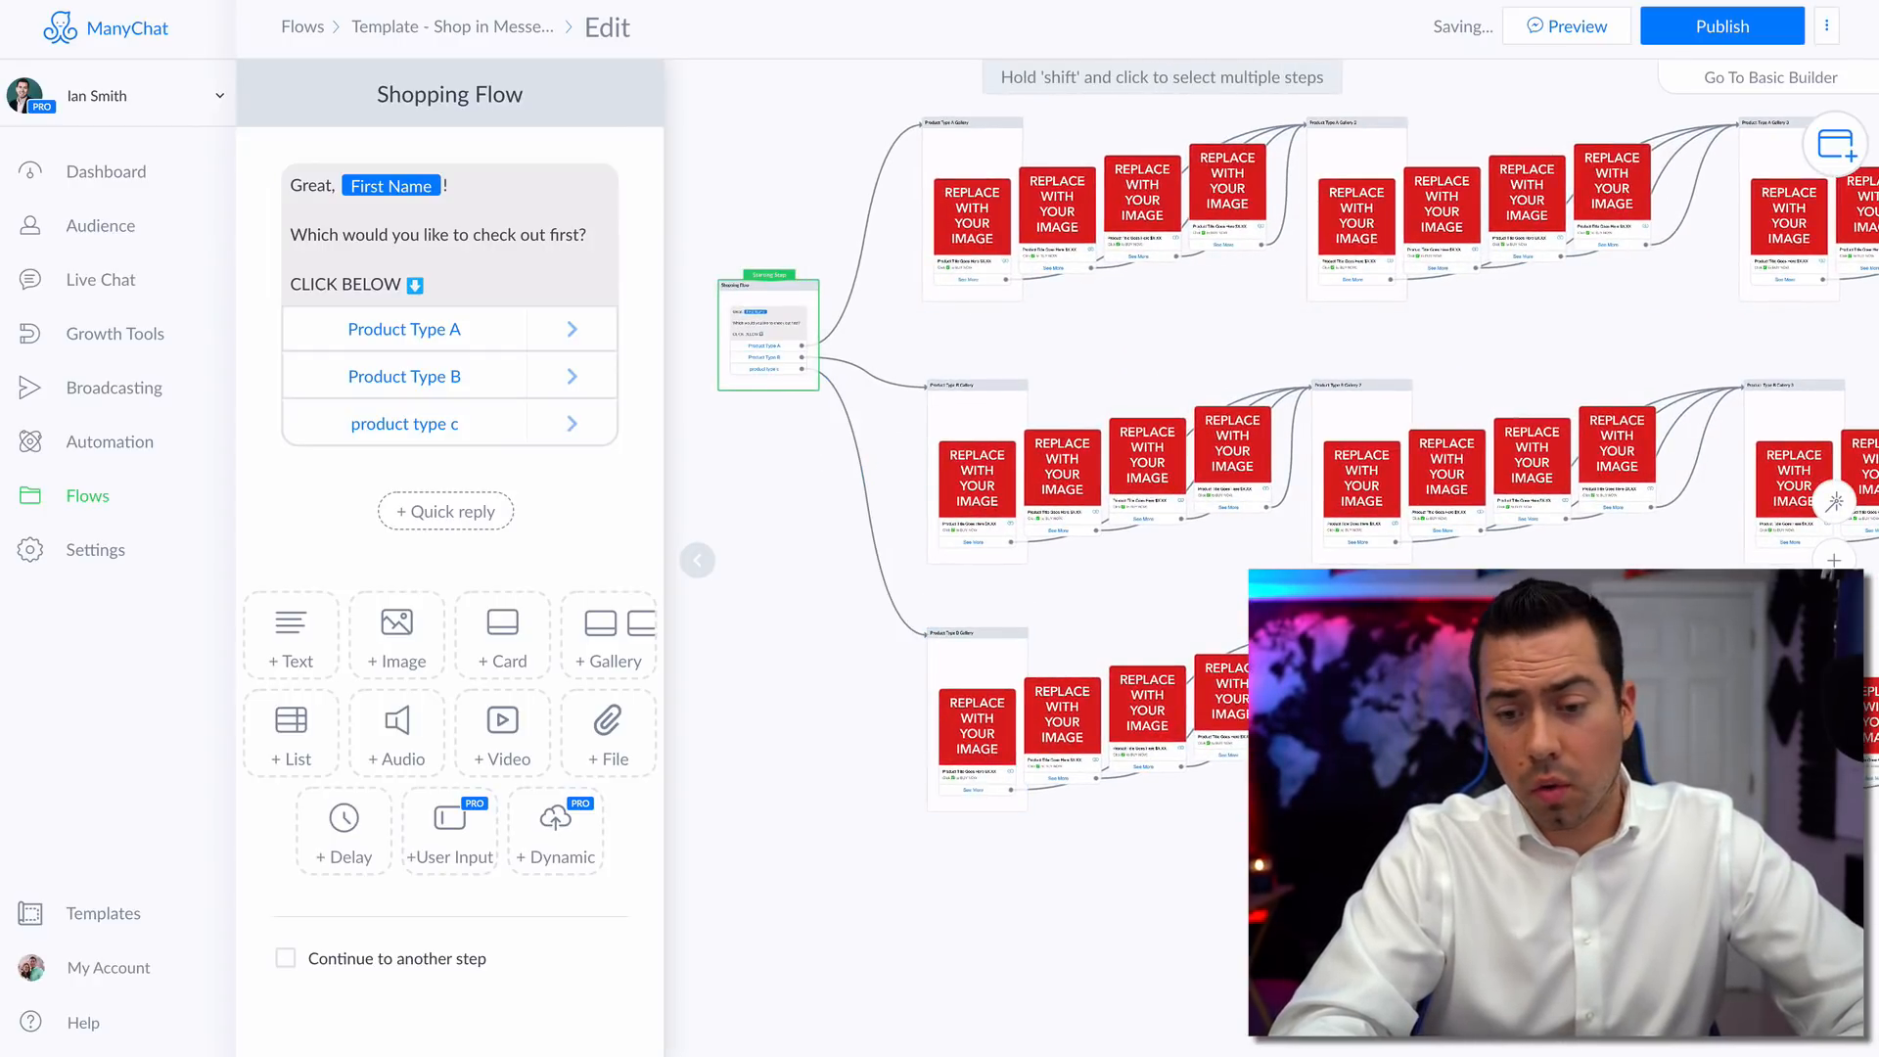
left_click(971, 211)
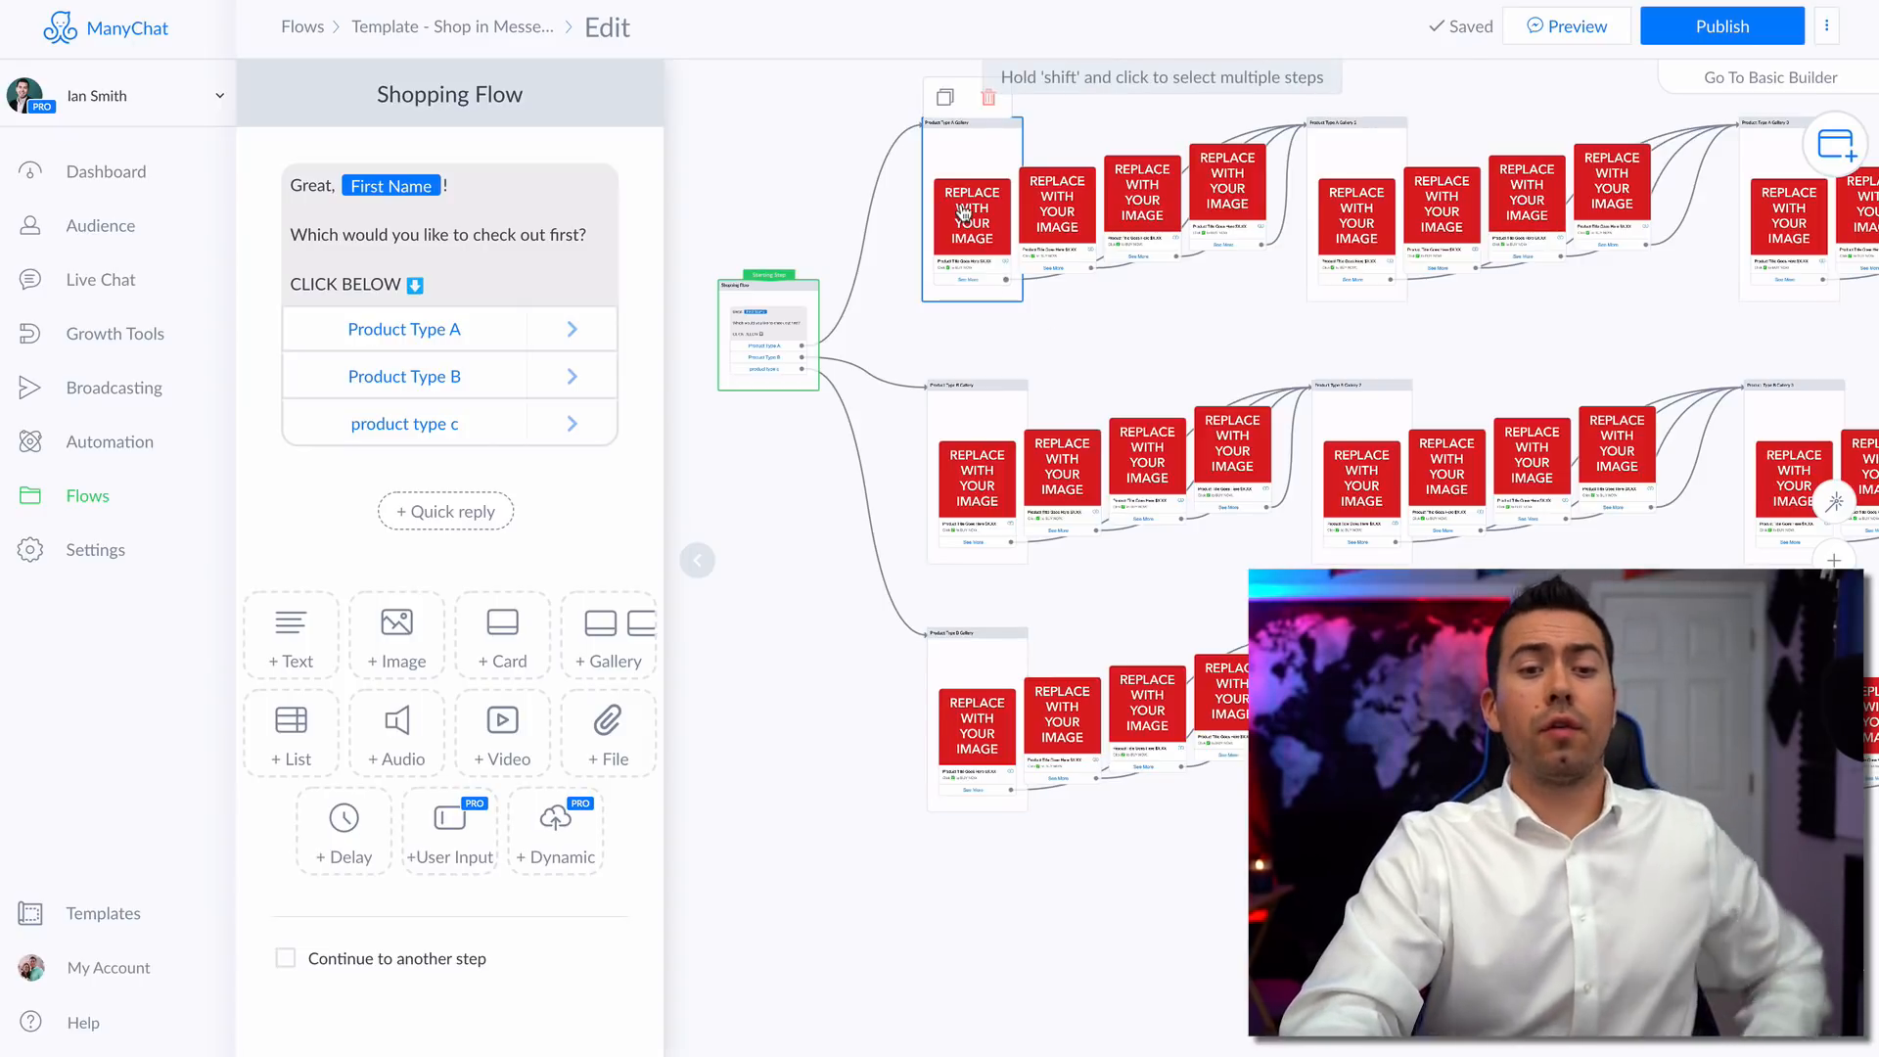
left_click(978, 482)
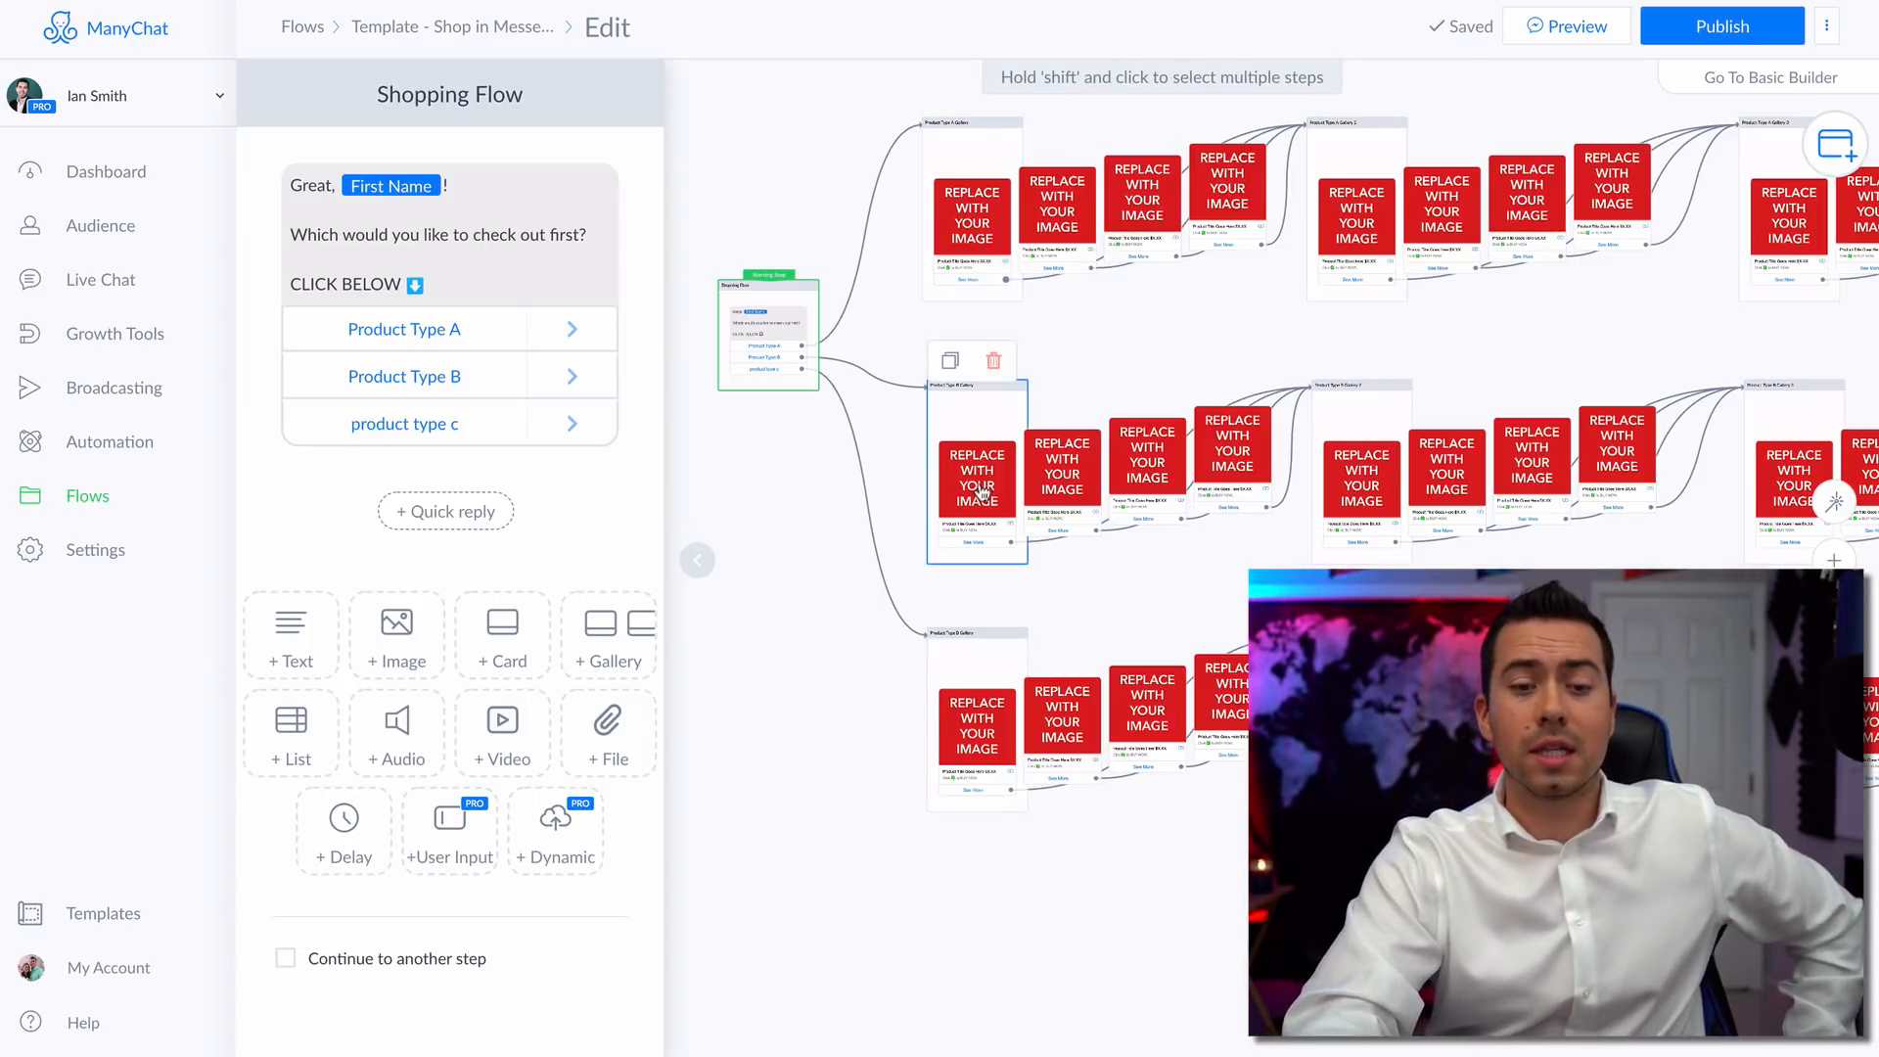
left_click(977, 724)
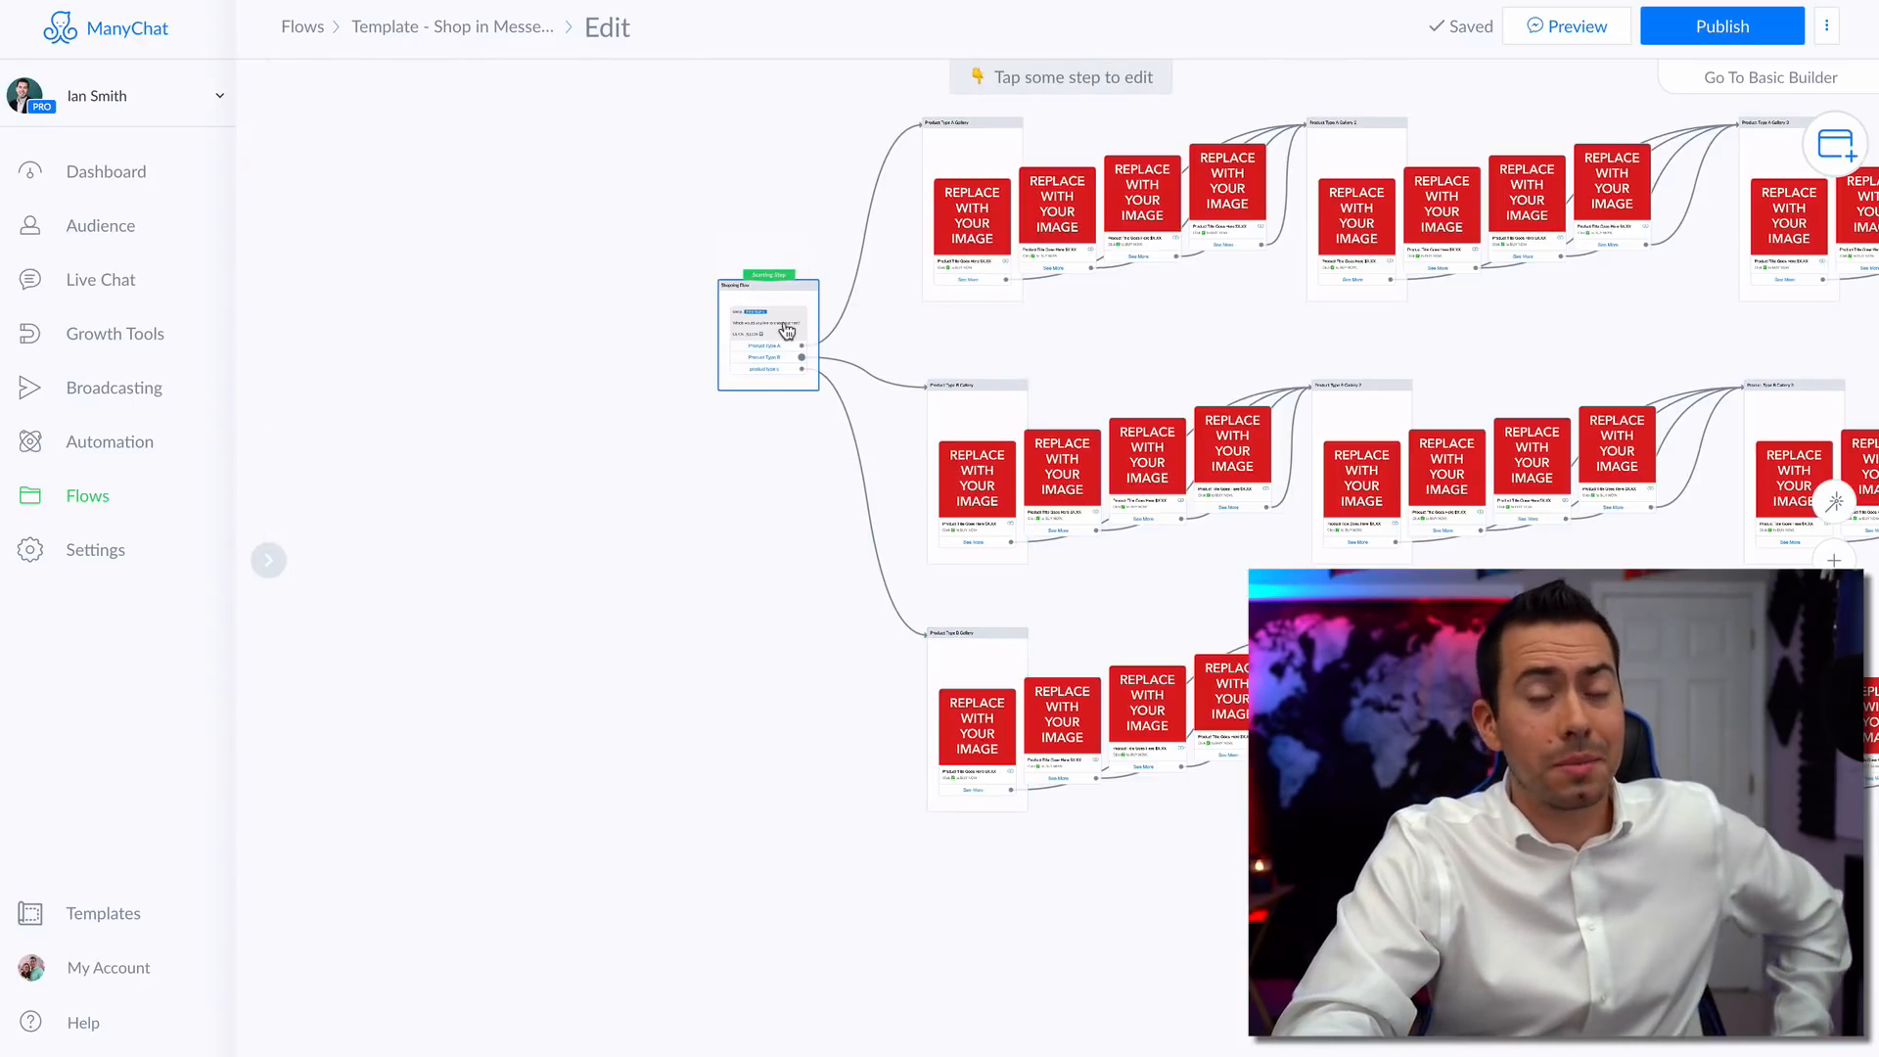
left_click(767, 333)
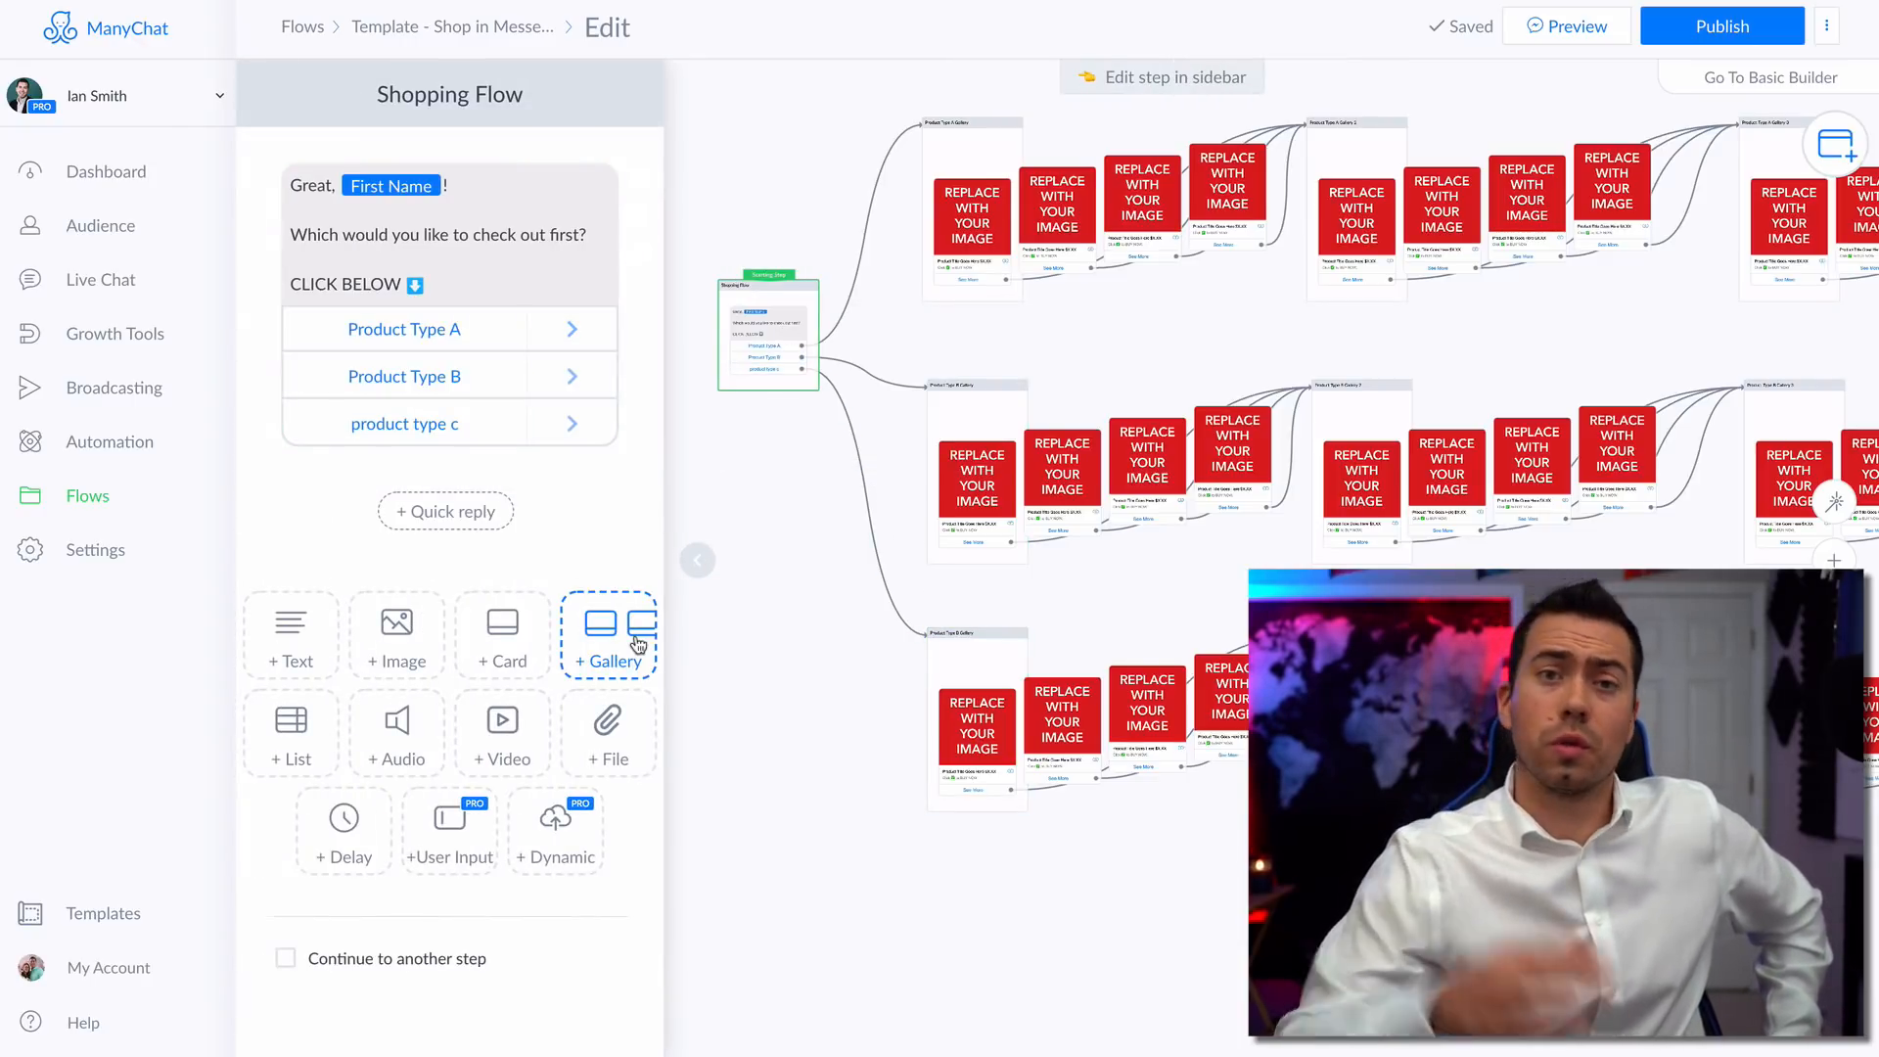